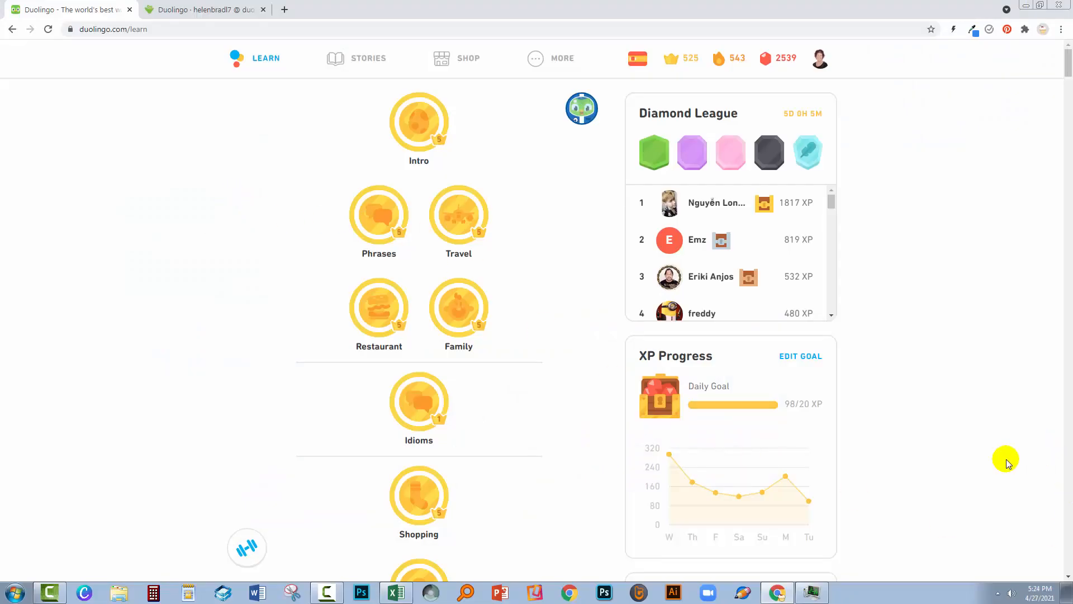
pyautogui.moveTo(998, 447)
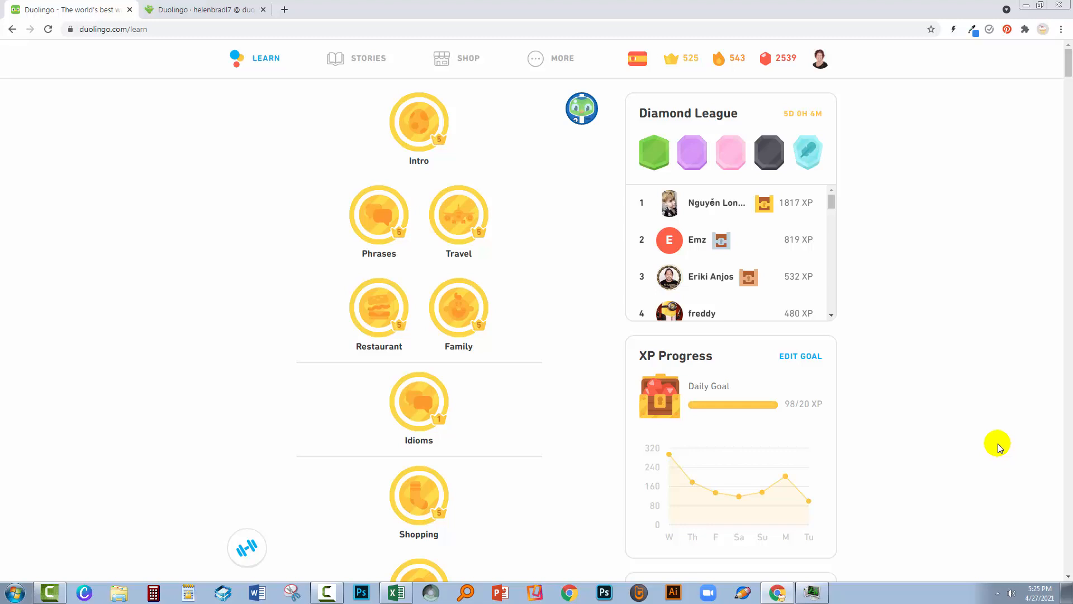
pyautogui.moveTo(117, 294)
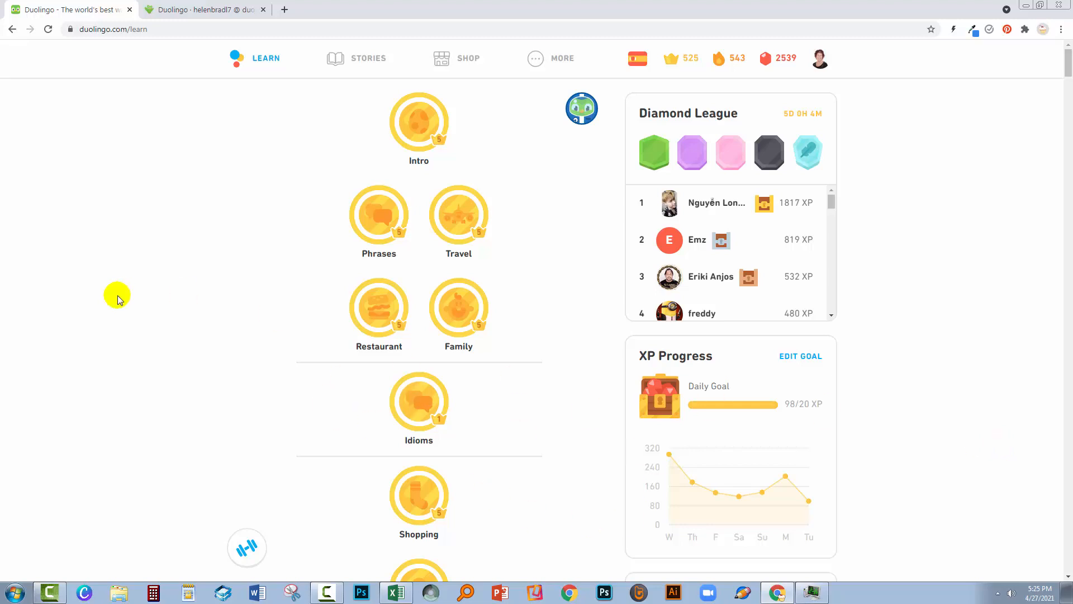
pyautogui.moveTo(96, 51)
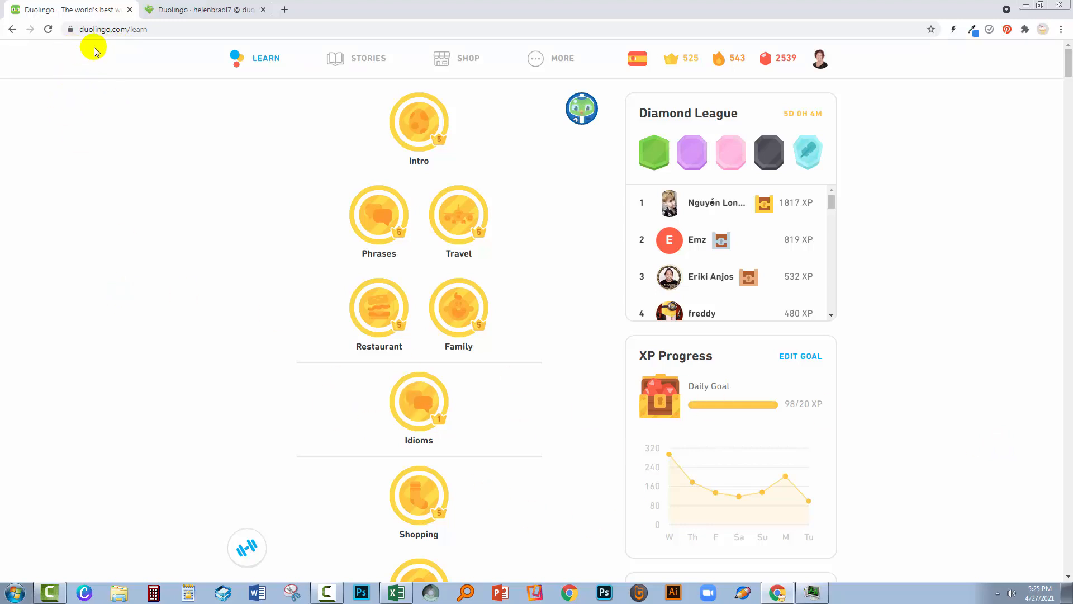
# Reveal the Dictionary and Words study pages from the More menu over the skill tree
pyautogui.click(560, 58)
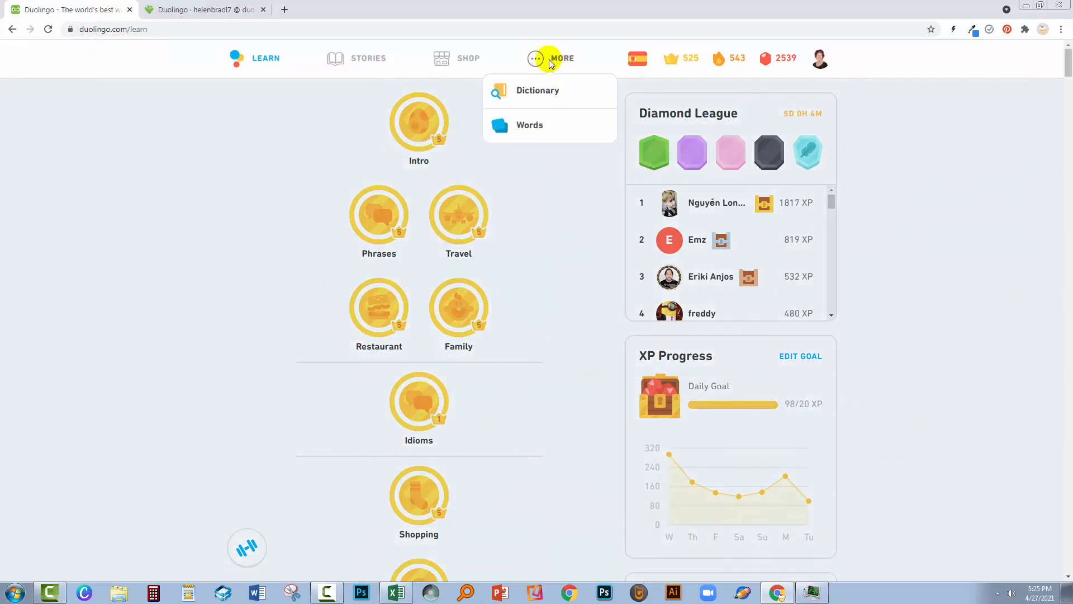
pyautogui.moveTo(518, 127)
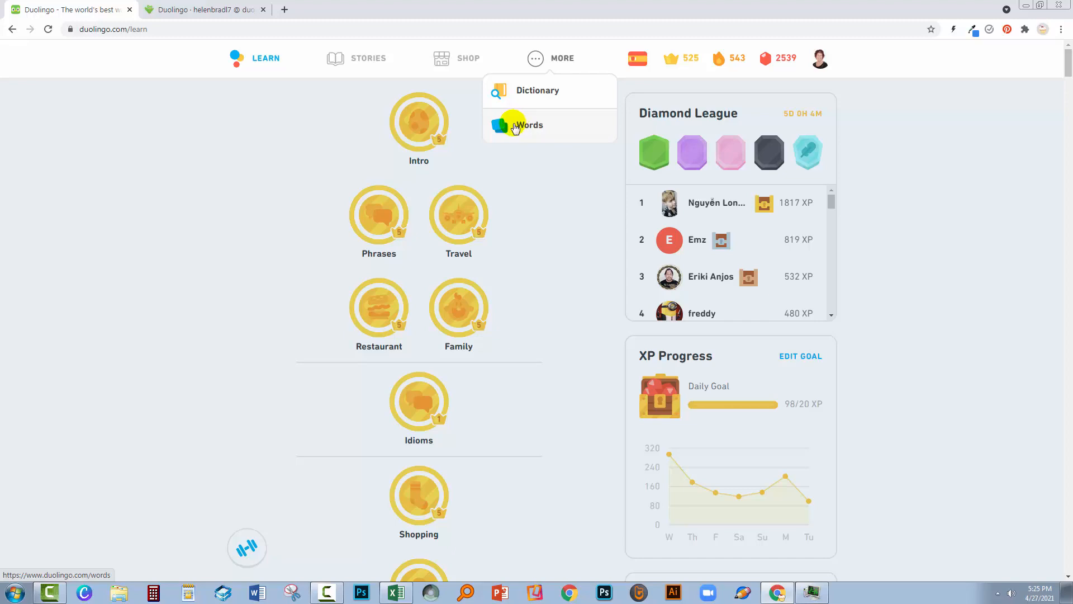
# Show the 3325 learned Spanish words and try sorting by word, part of speech and last practiced
pyautogui.click(528, 125)
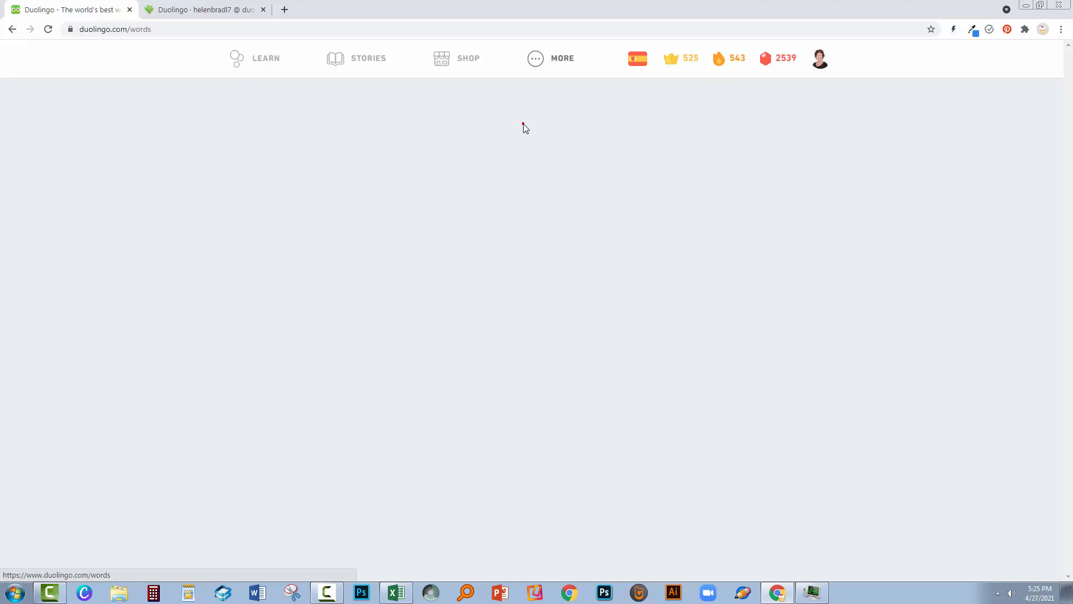
pyautogui.moveTo(270, 155)
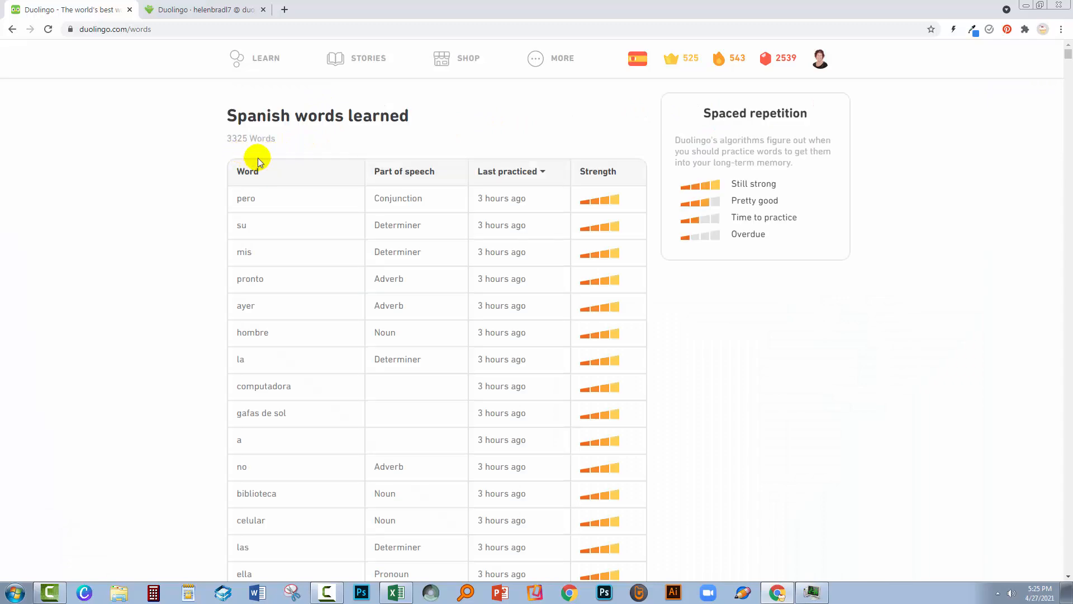
pyautogui.moveTo(249, 144)
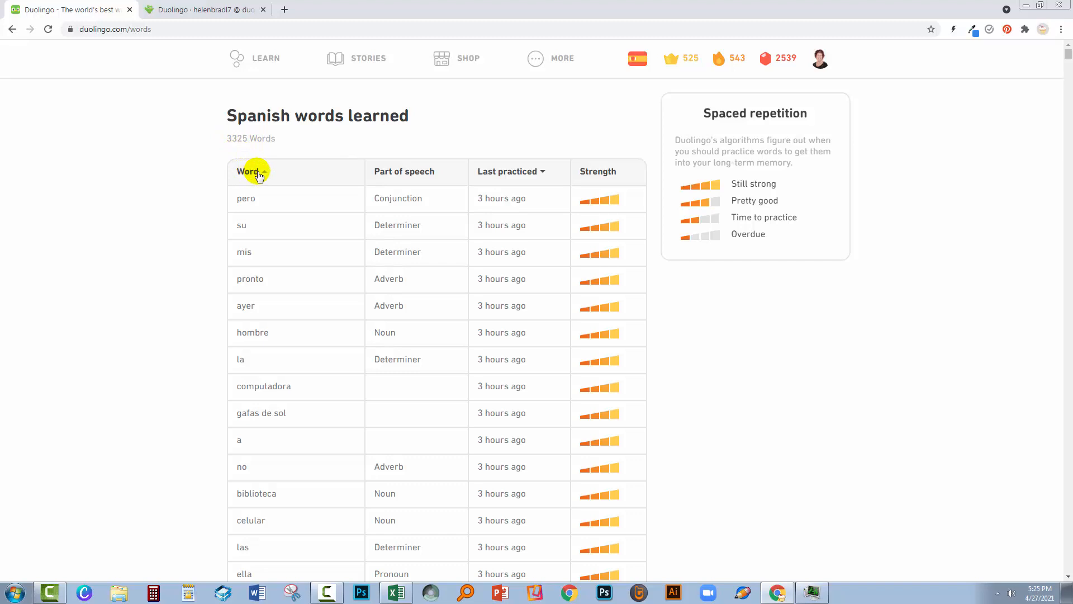
pyautogui.click(248, 171)
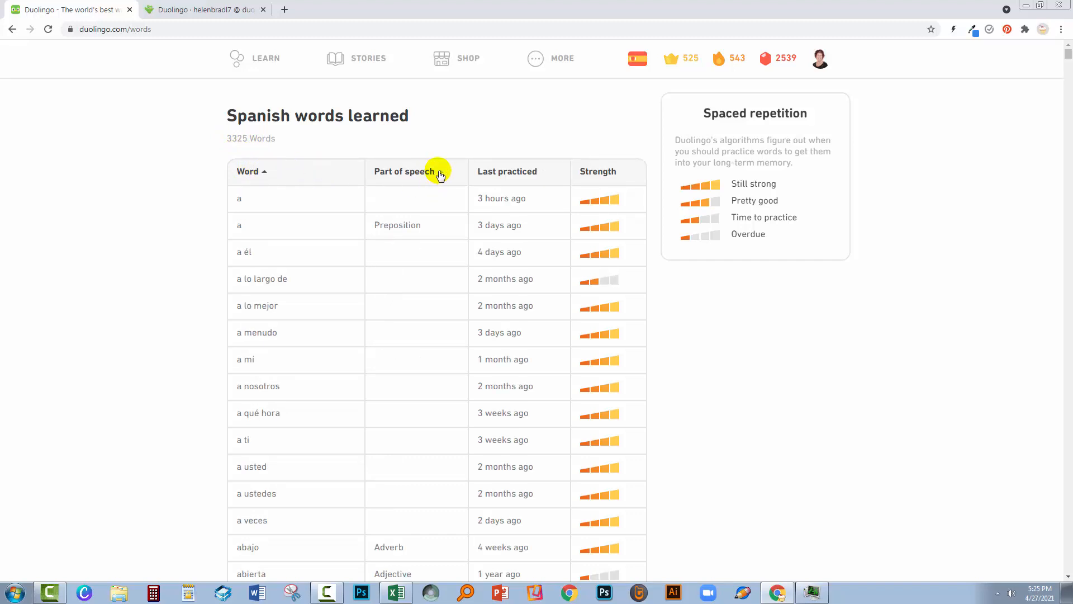
pyautogui.click(506, 171)
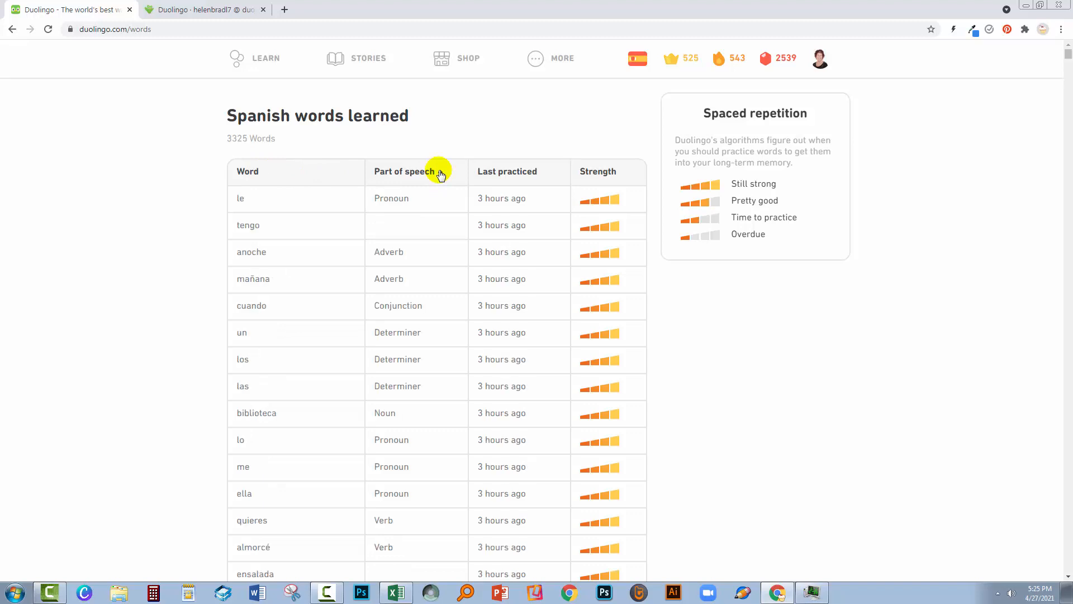
pyautogui.click(404, 171)
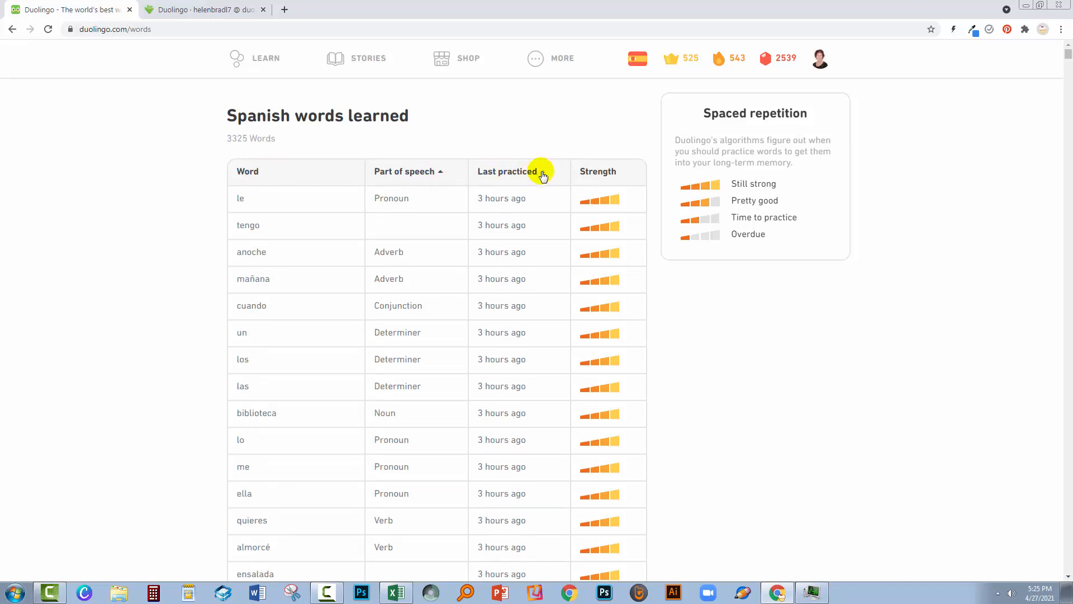
# Leave the word table sorted alphabetically ascending, starting with a, a él, a lo largo de
pyautogui.click(507, 171)
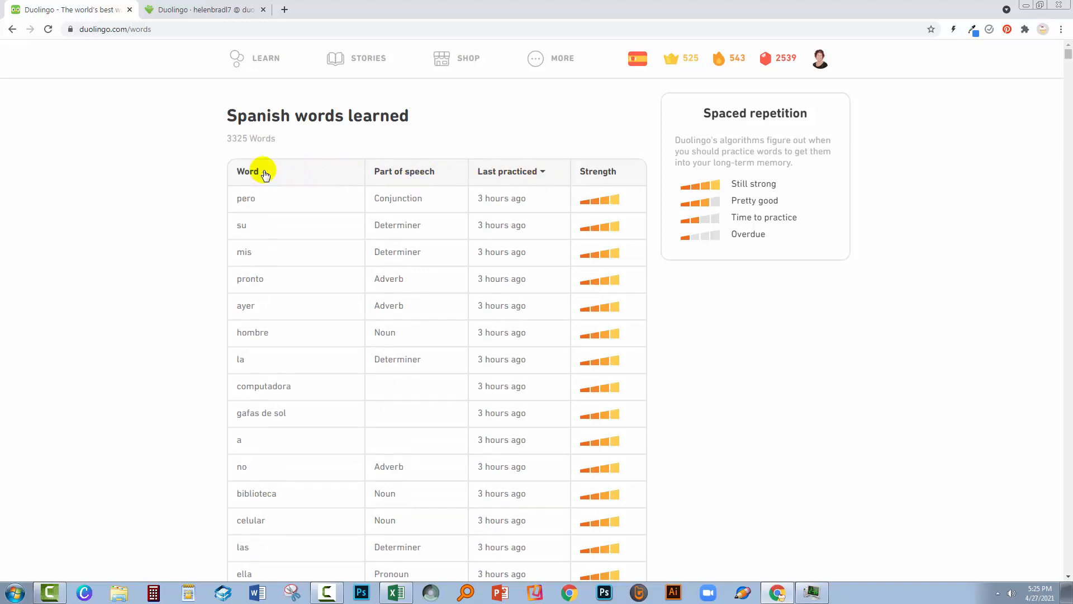
pyautogui.click(247, 171)
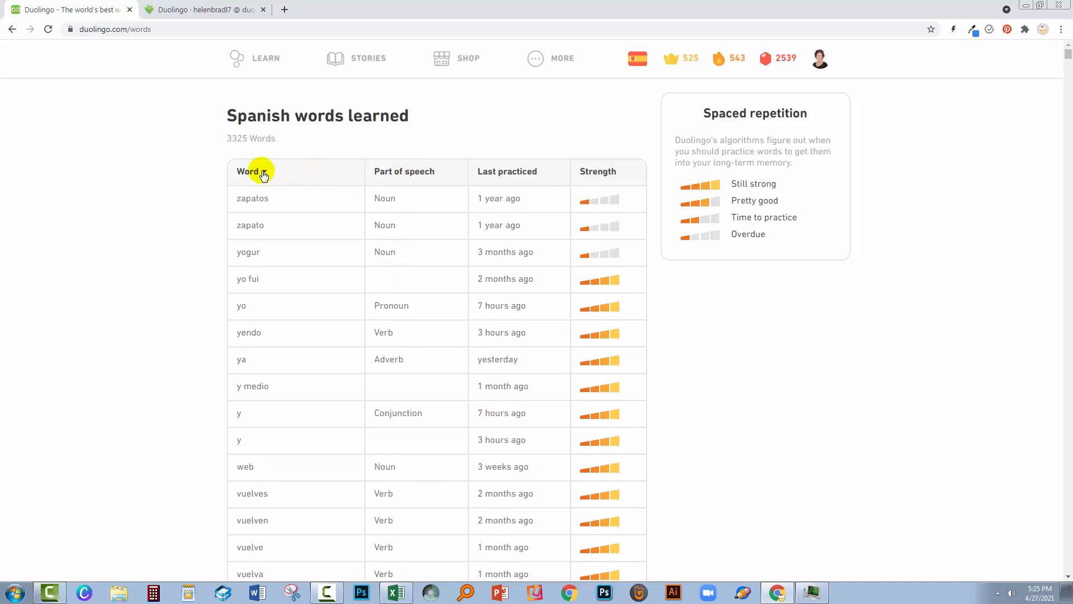
pyautogui.click(257, 171)
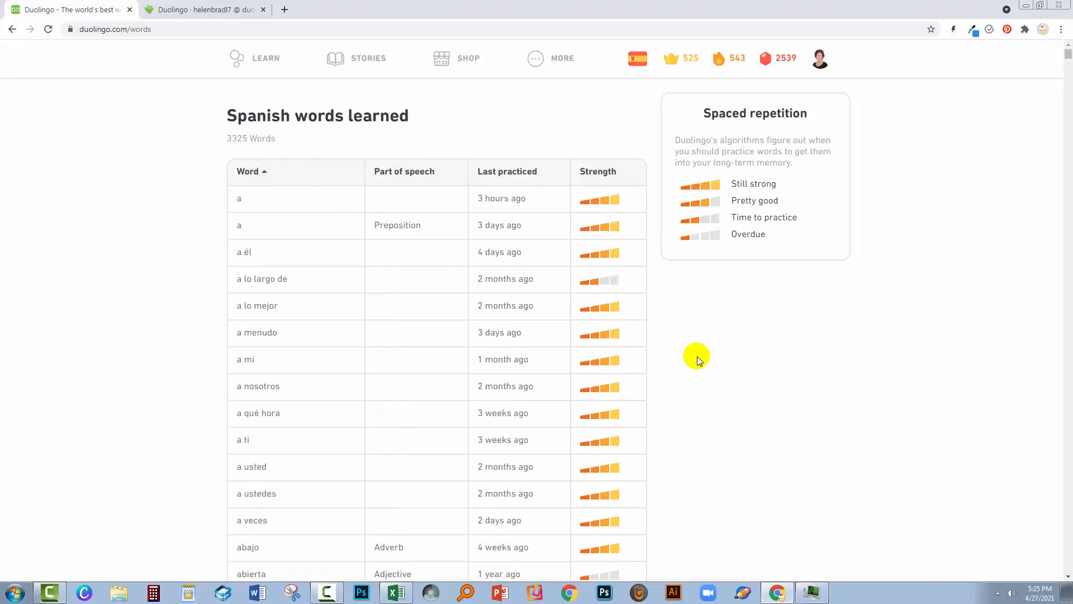
# Select the whole learned-words page, every table row included, ready for copying
pyautogui.press('ctrl+a')
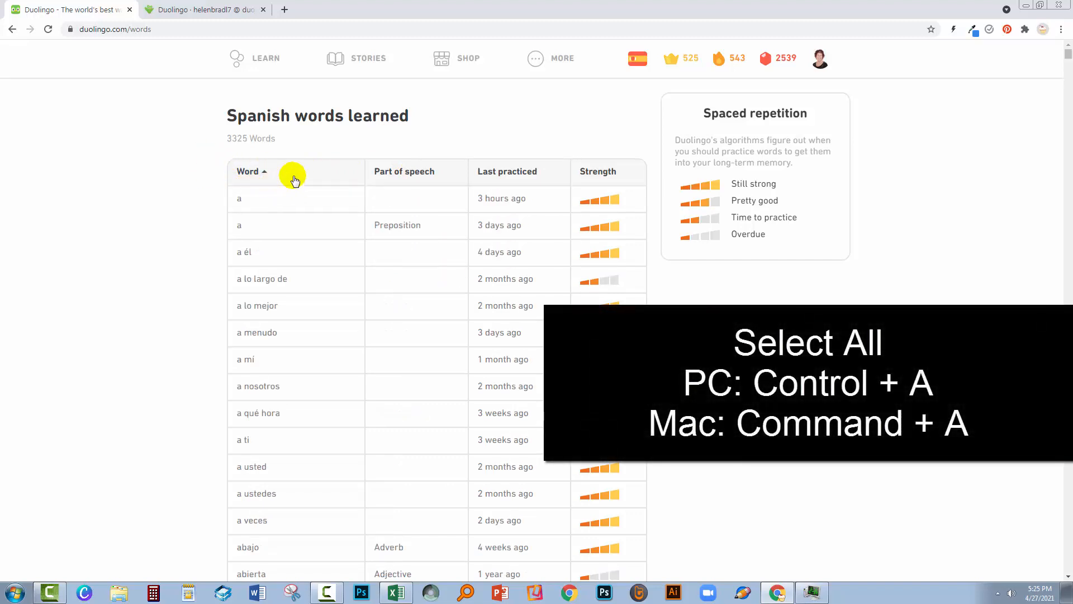
pyautogui.moveTo(323, 182)
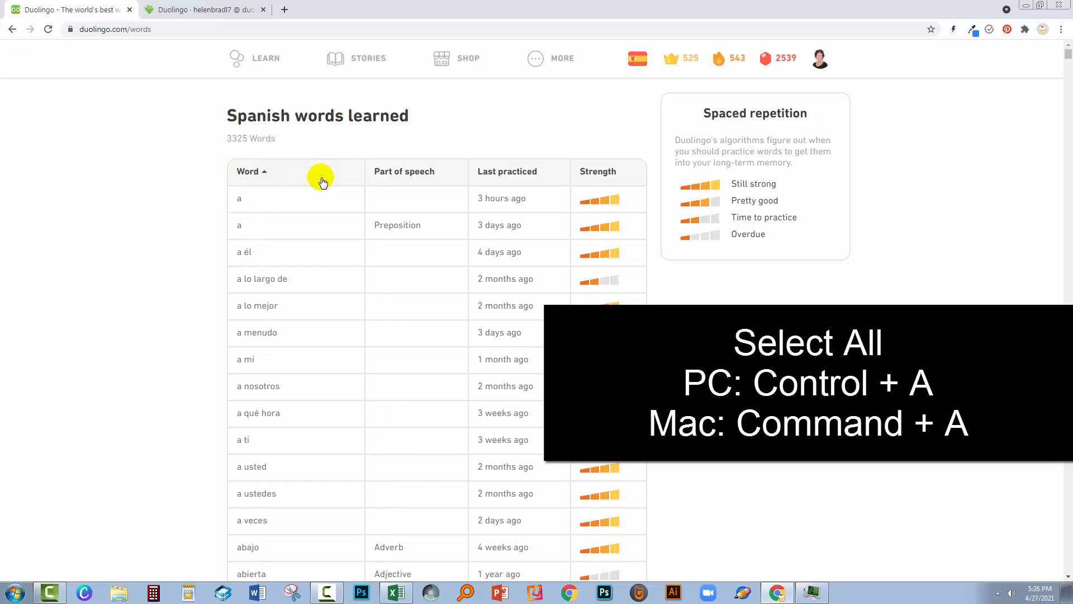
pyautogui.press('ctrl+a')
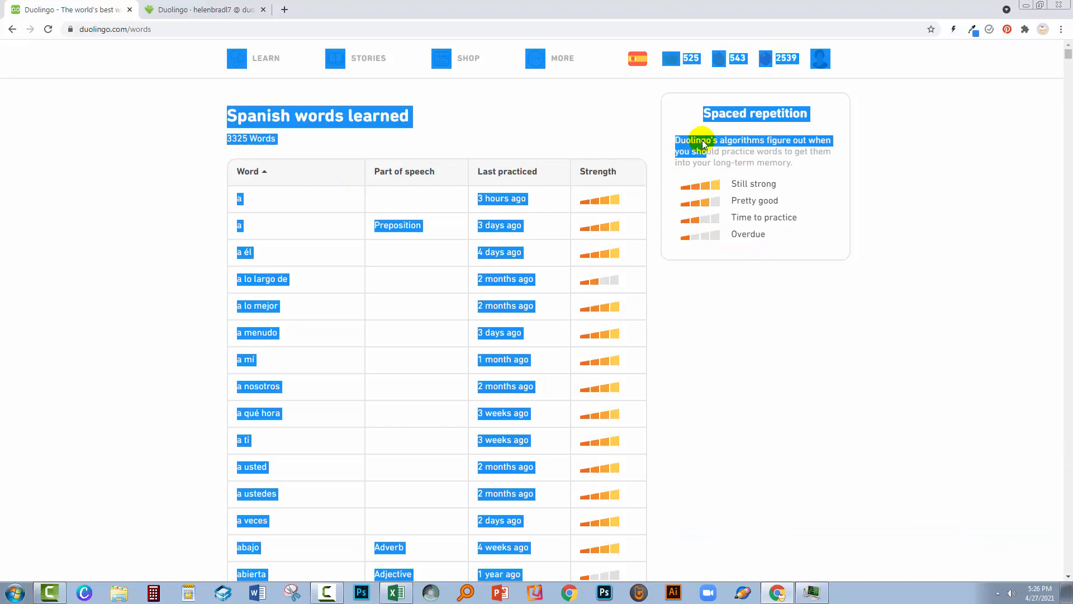
pyautogui.moveTo(446, 103)
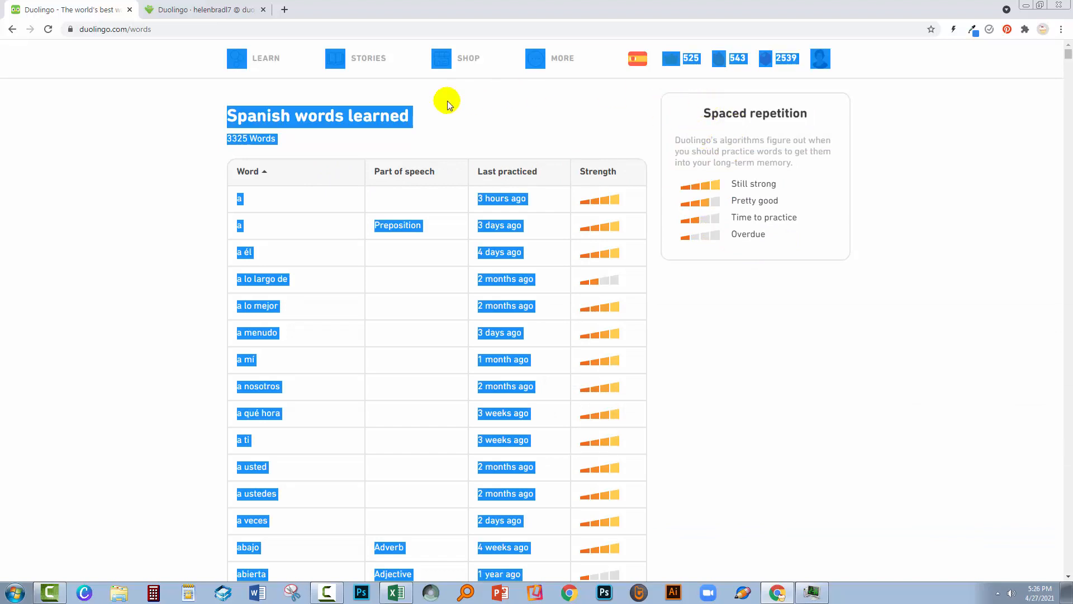
pyautogui.moveTo(368, 125)
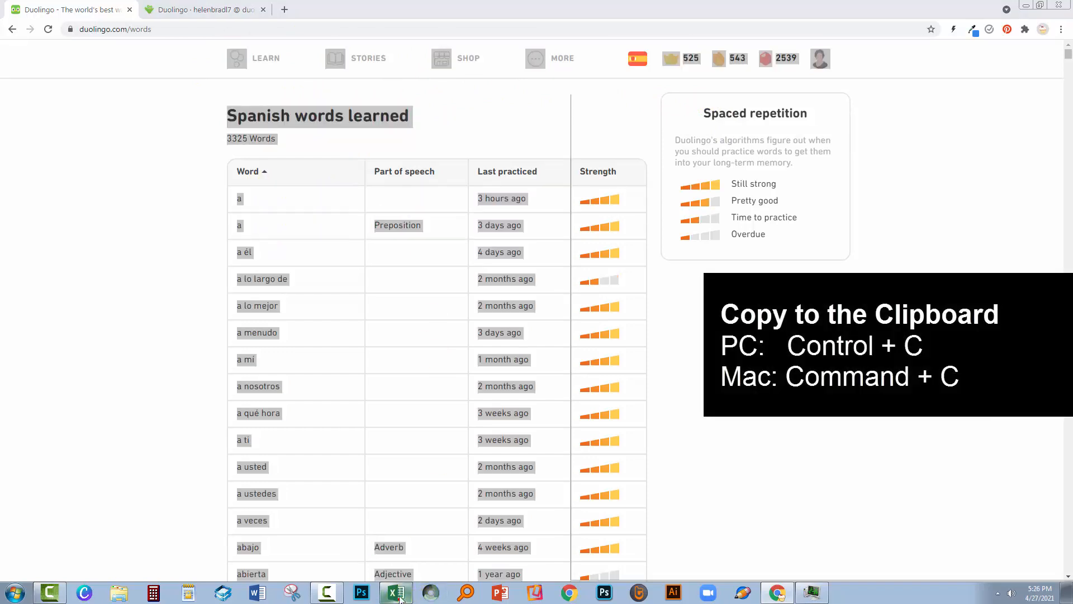
# Paste the copied word table into Excel Sheet2 as word, part of speech and last practiced columns
pyautogui.click(394, 593)
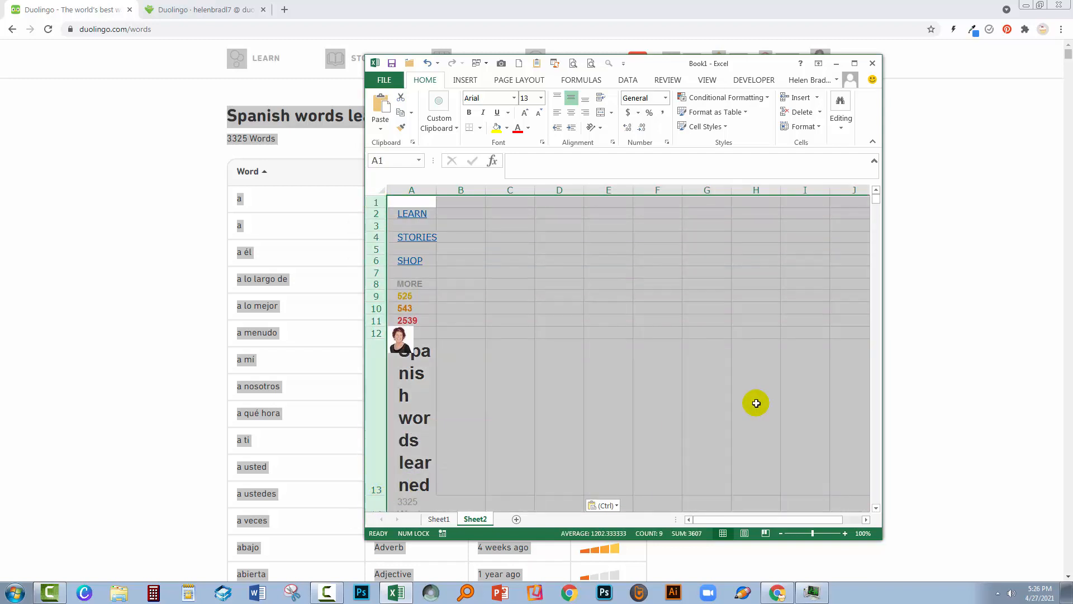
pyautogui.scroll(-3)
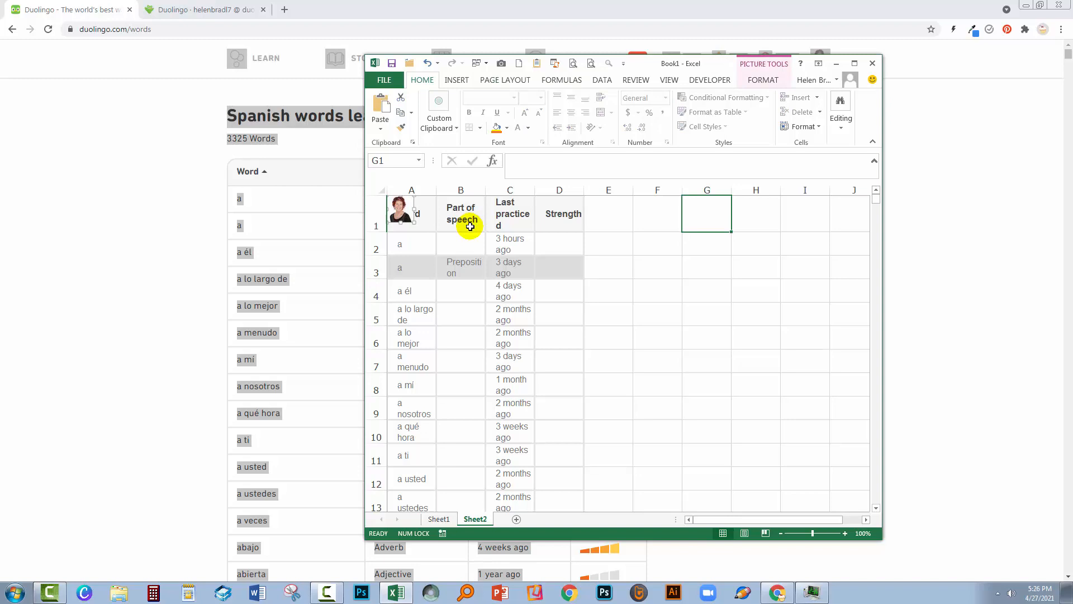
pyautogui.click(411, 190)
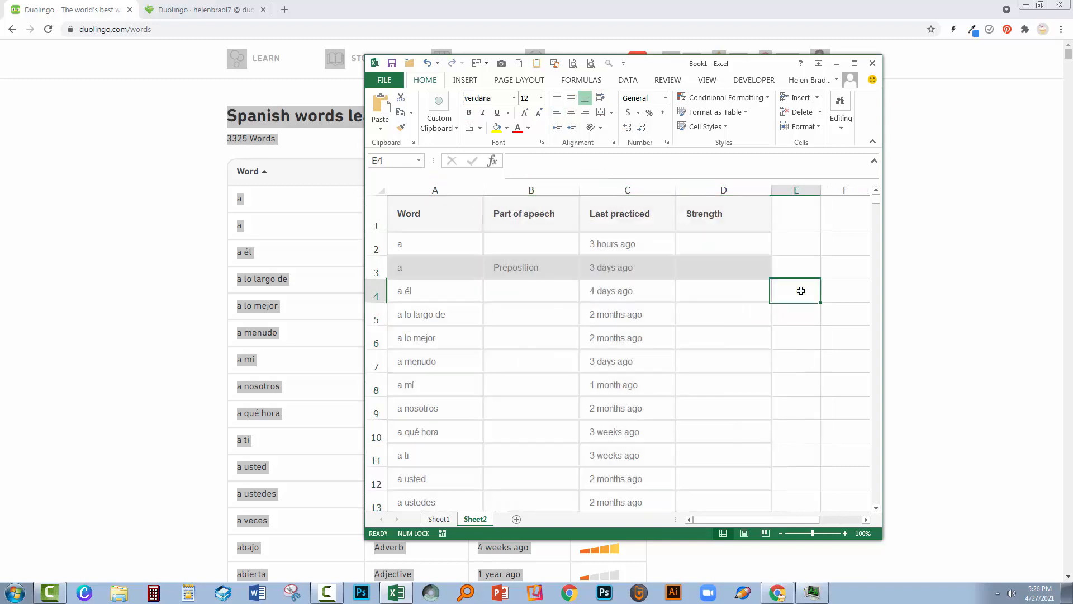
# Scroll through the pasted rows to check the word data and return near the top
pyautogui.scroll(-3)
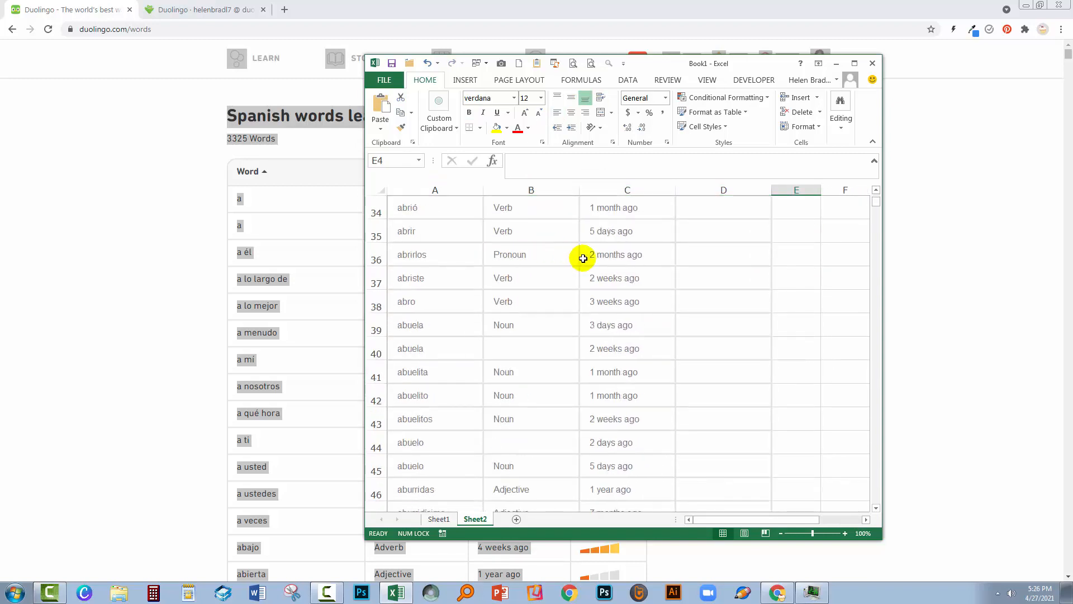
pyautogui.scroll(-3)
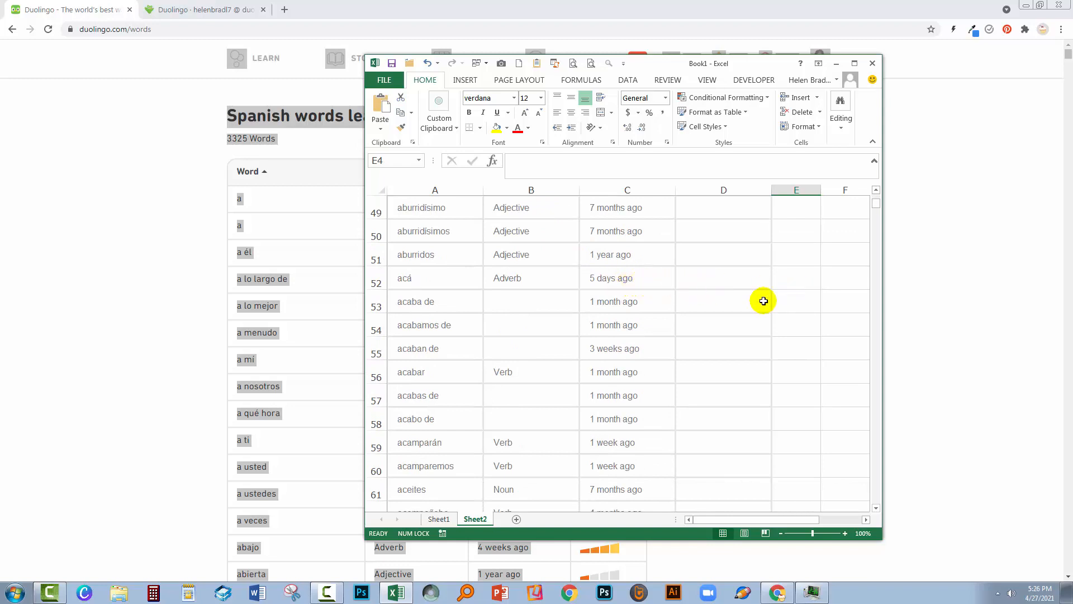
pyautogui.scroll(3)
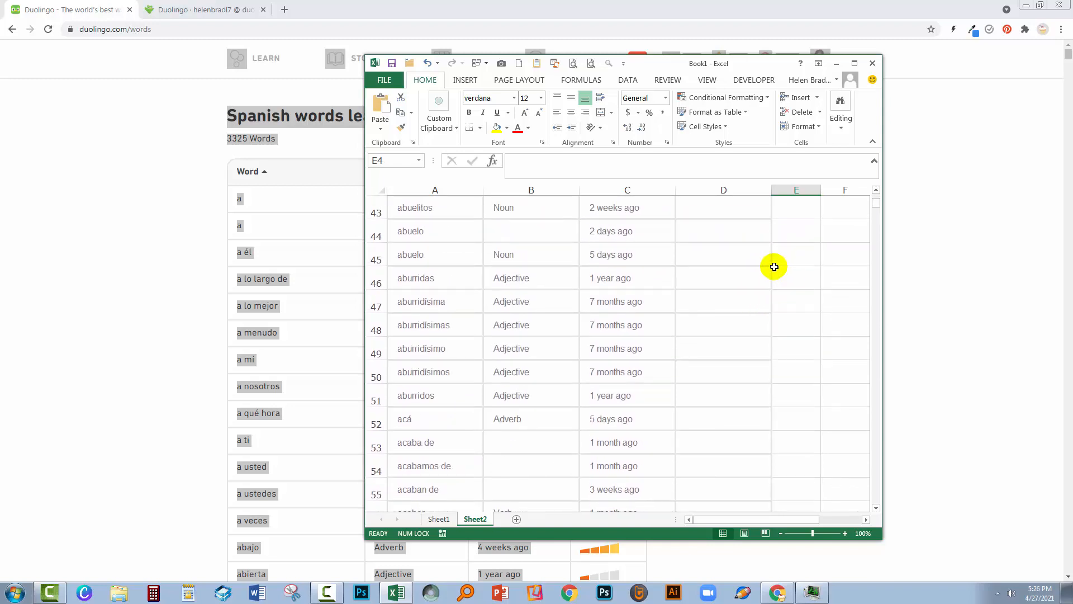
pyautogui.moveTo(758, 265)
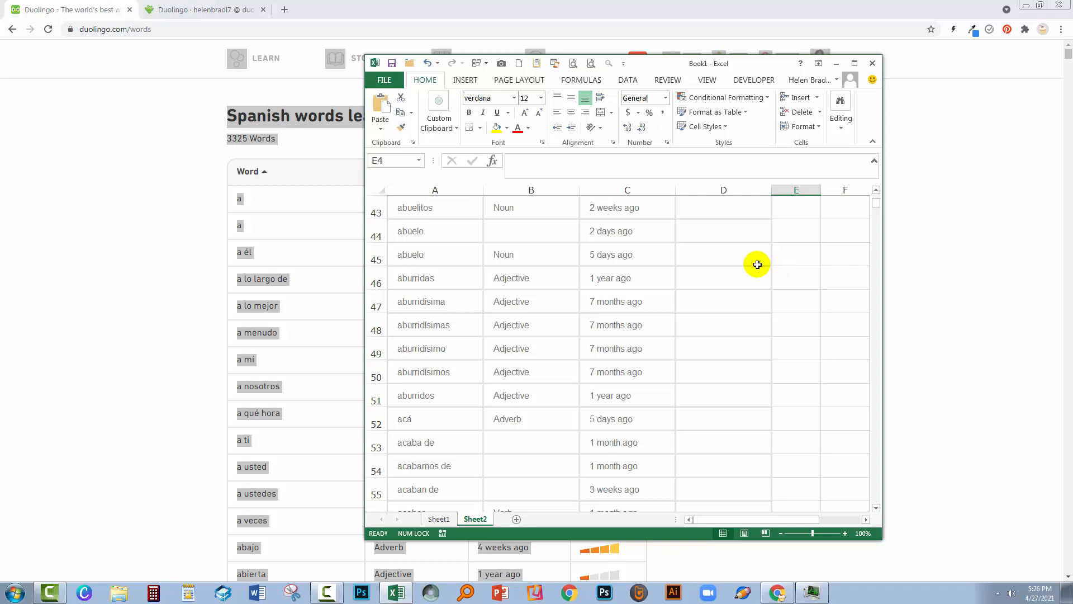
pyautogui.moveTo(695, 248)
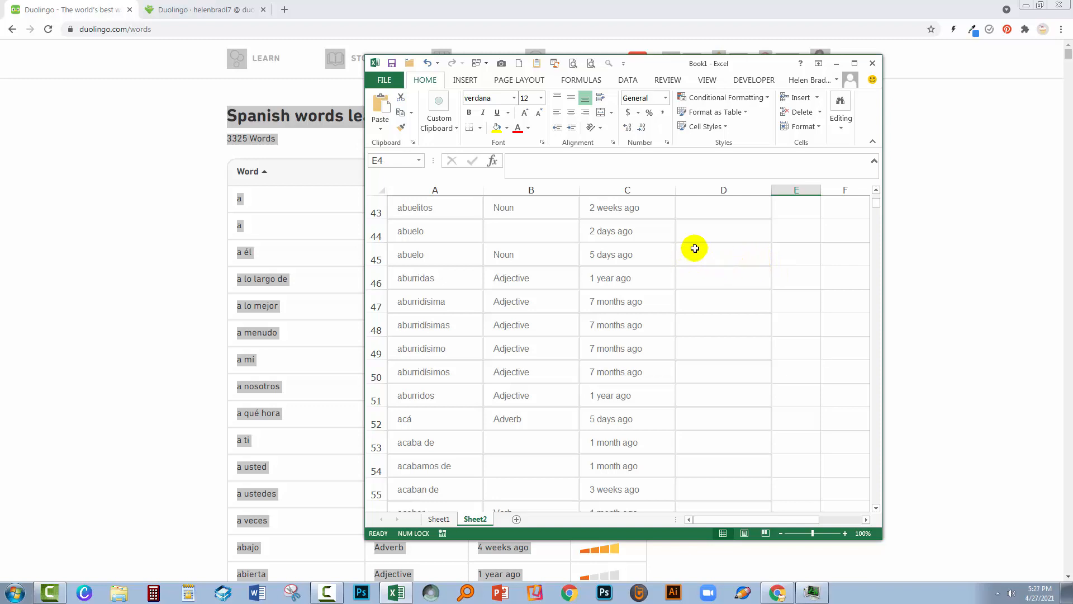
pyautogui.moveTo(301, 245)
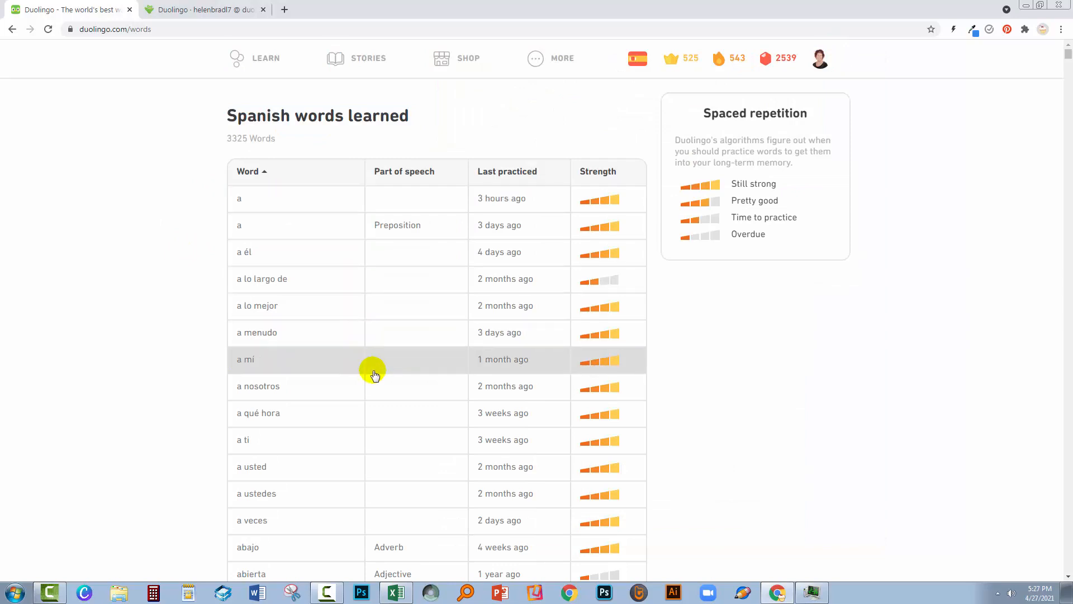
pyautogui.moveTo(368, 251)
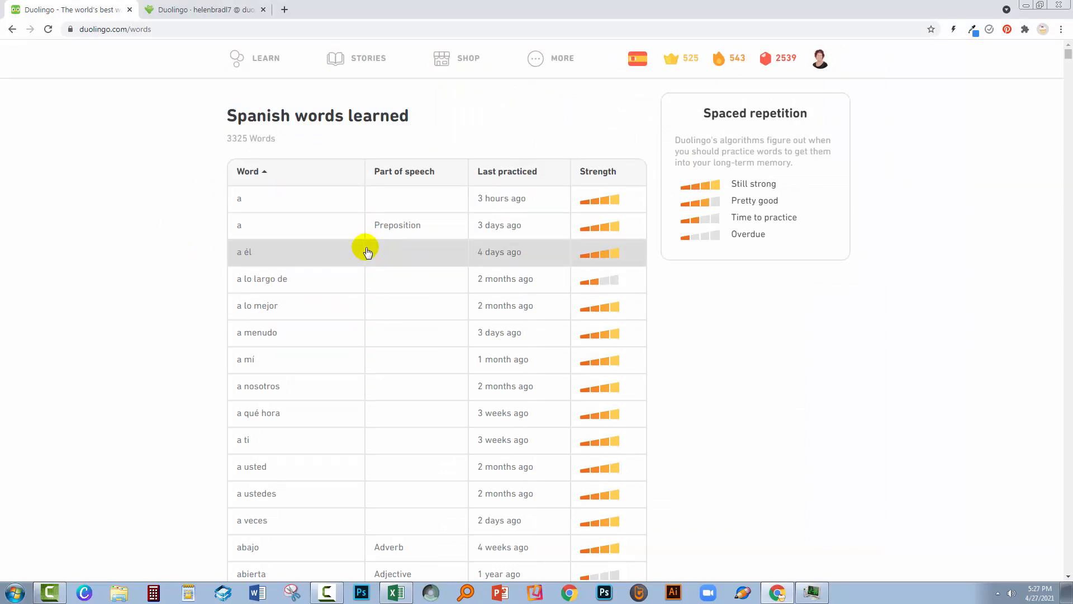
pyautogui.moveTo(684, 361)
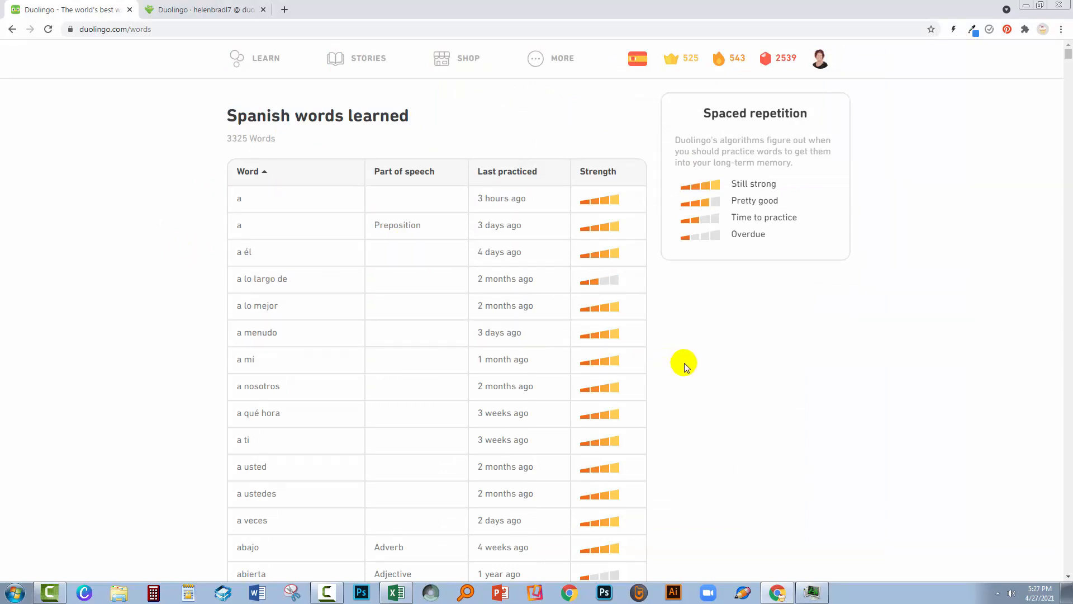
pyautogui.moveTo(692, 350)
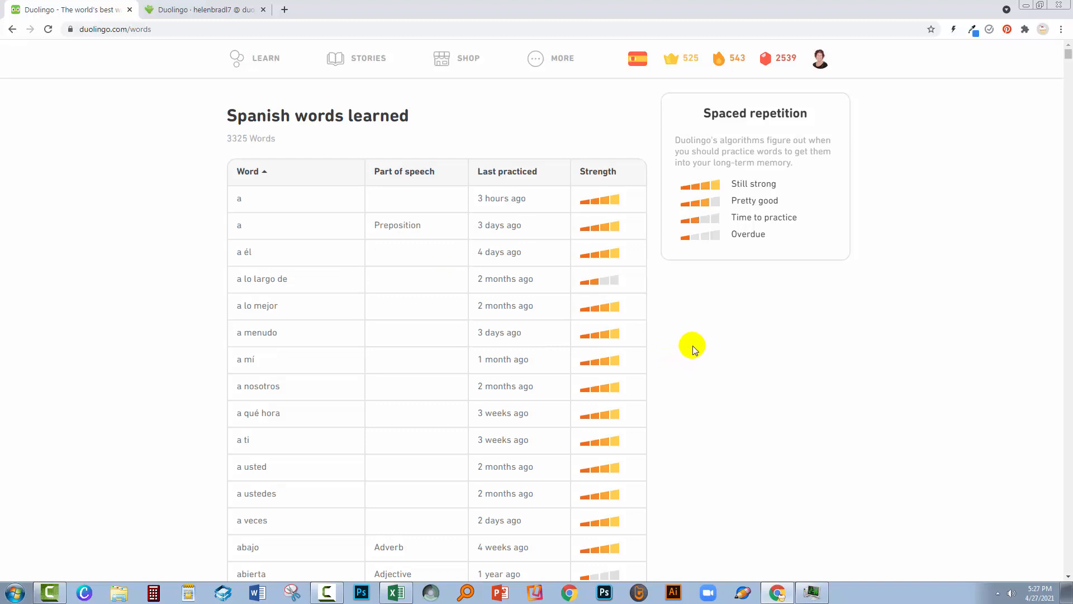
# View the Duome.eu progress profile briefly, then return to the Duolingo words learned list
pyautogui.click(206, 9)
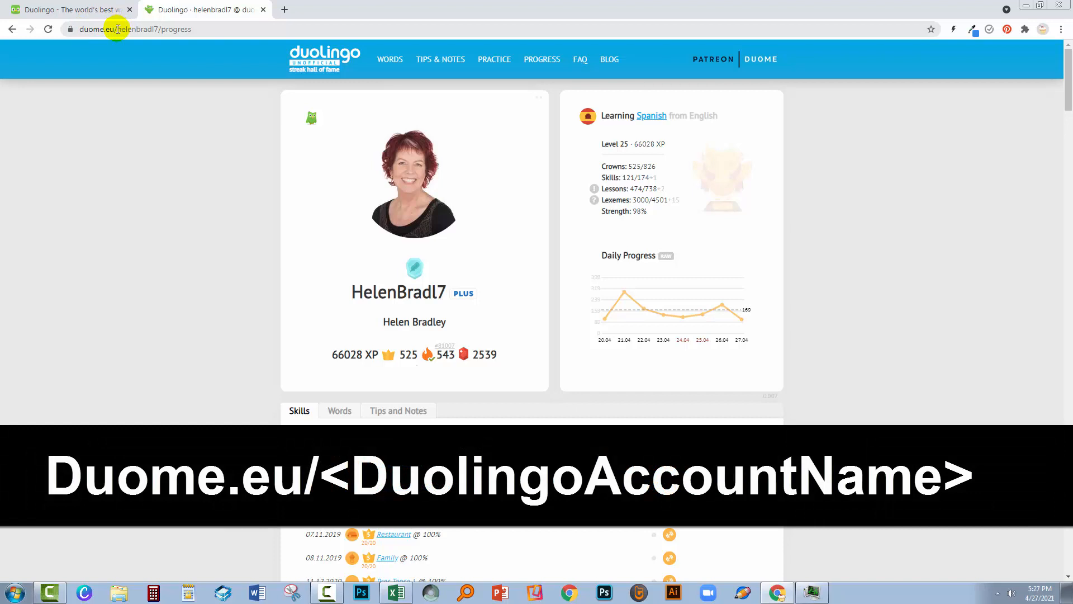
pyautogui.click(68, 9)
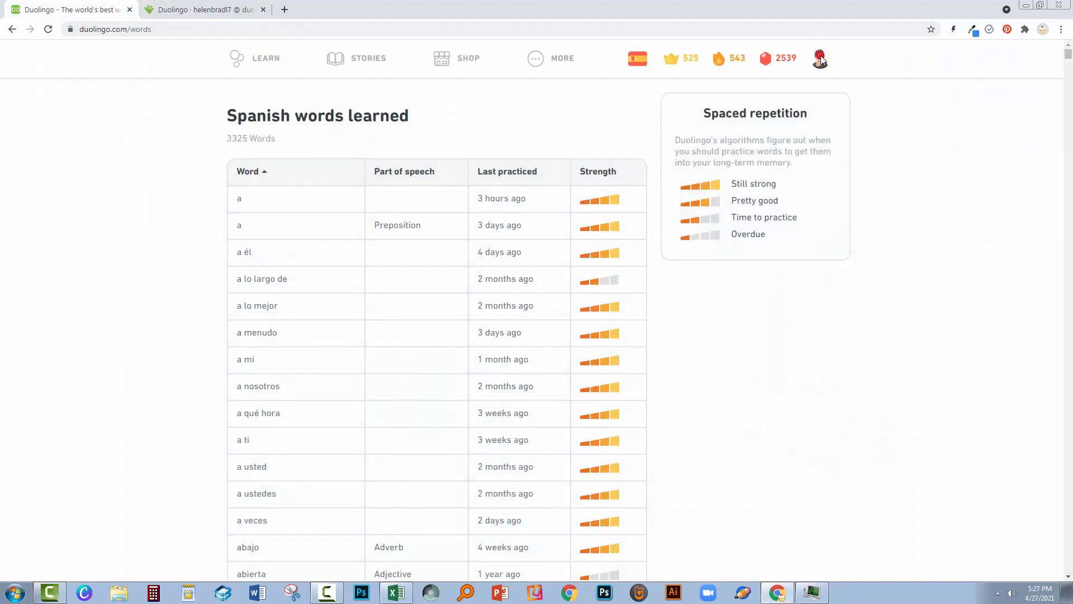
# Show the Duolingo profile with its 543-day streak, 66028 XP, 525 crowns and Diamond league
pyautogui.click(820, 59)
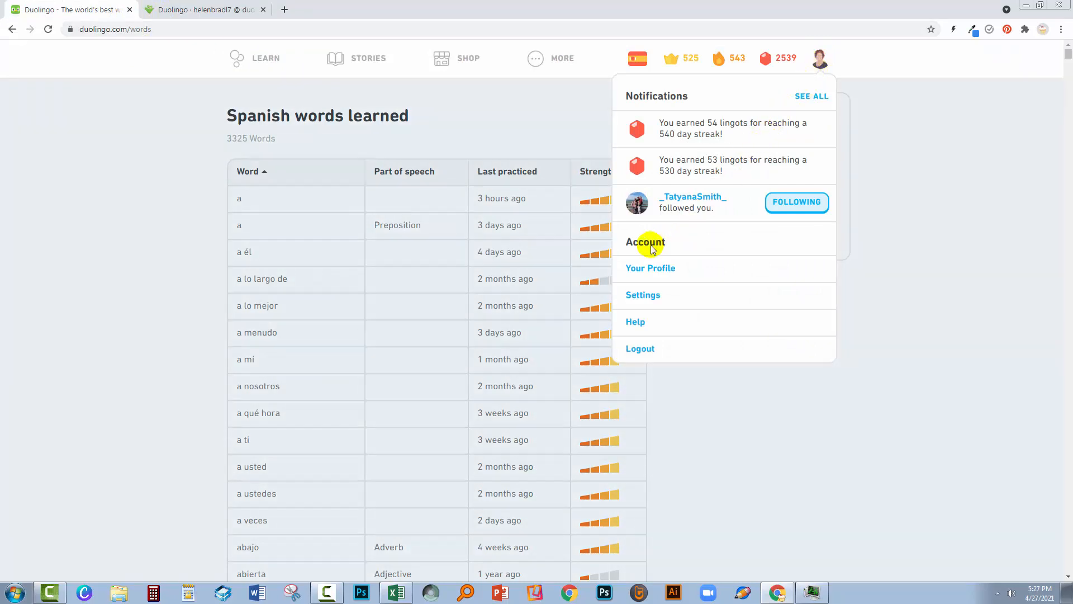
pyautogui.moveTo(645, 267)
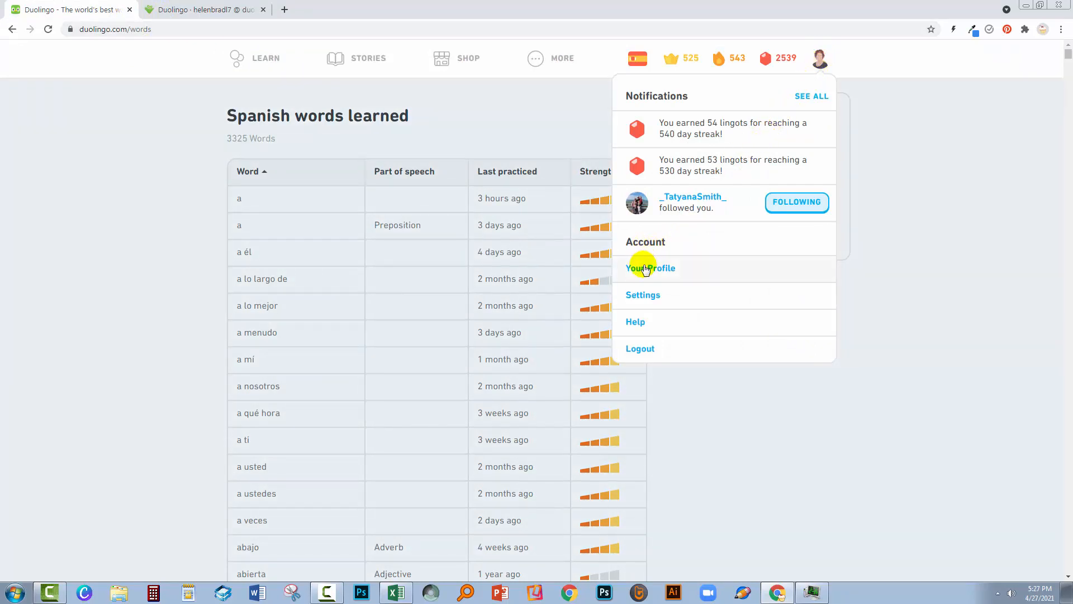
pyautogui.click(650, 267)
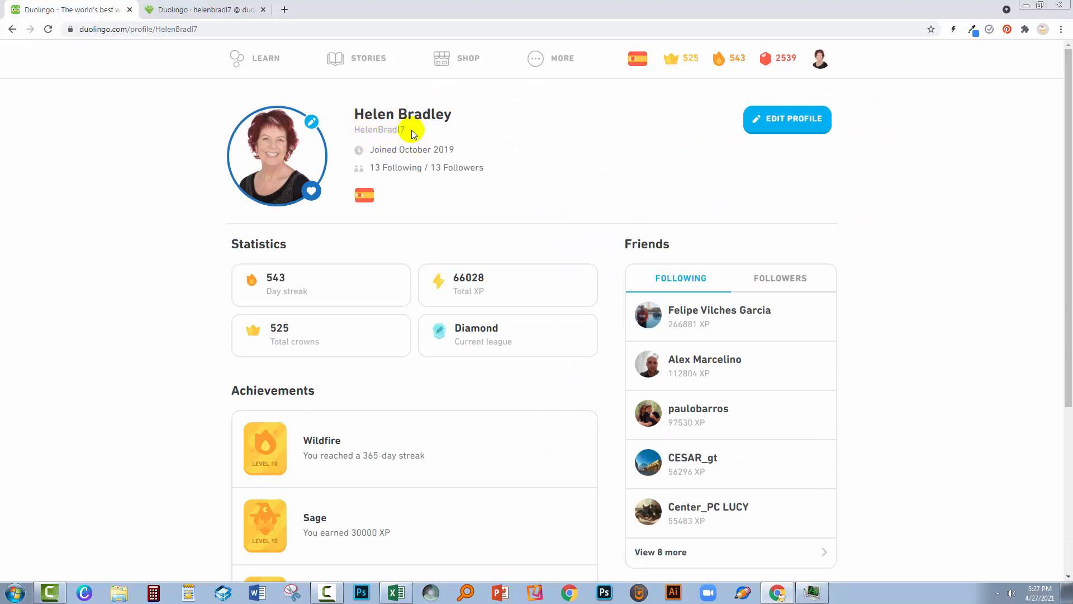
pyautogui.moveTo(403, 132)
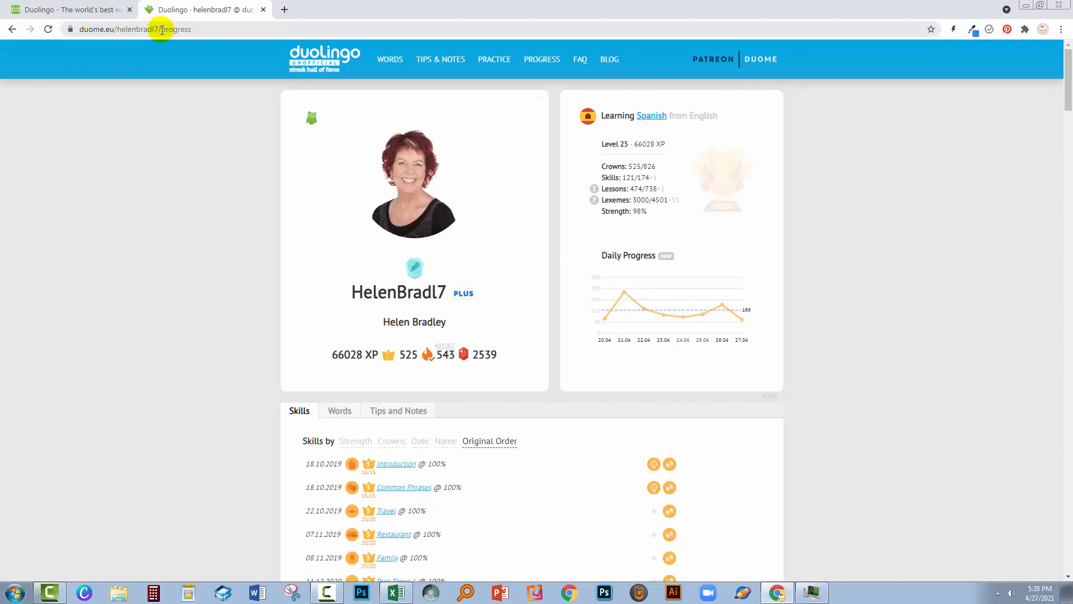
# Browse the account's Duome.eu main page through Daily Progress, Languages, Golden Owls and Activity Stream
pyautogui.click(158, 29)
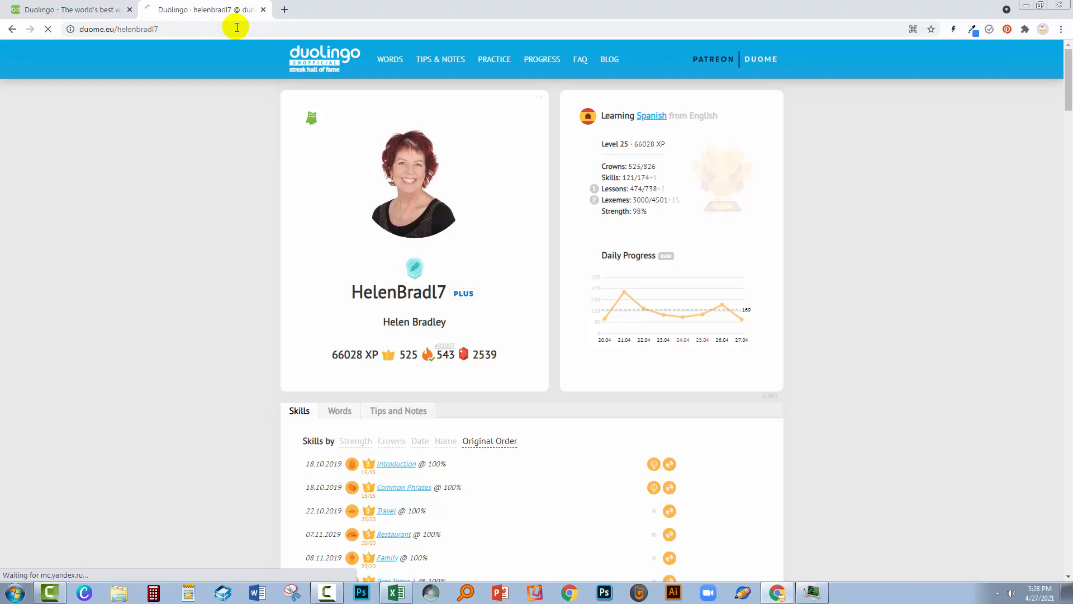
pyautogui.moveTo(130, 35)
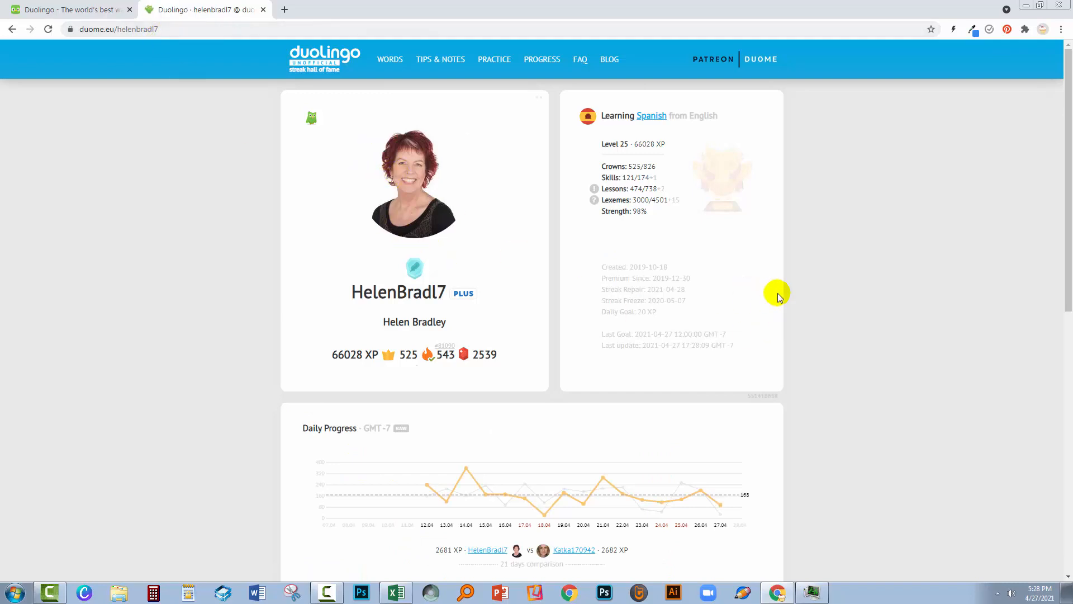
pyautogui.moveTo(814, 261)
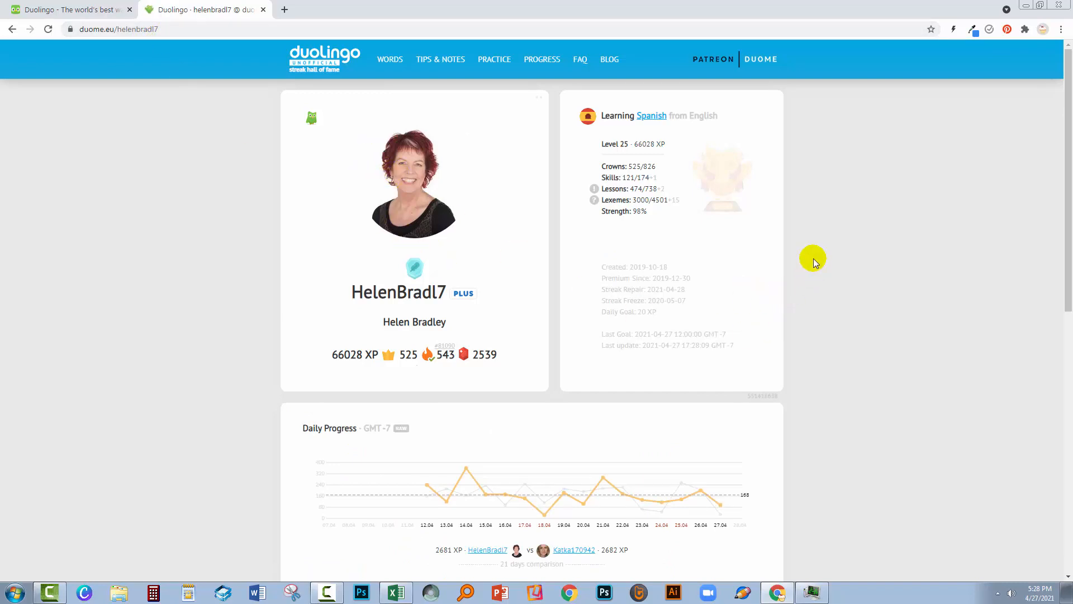
pyautogui.moveTo(791, 275)
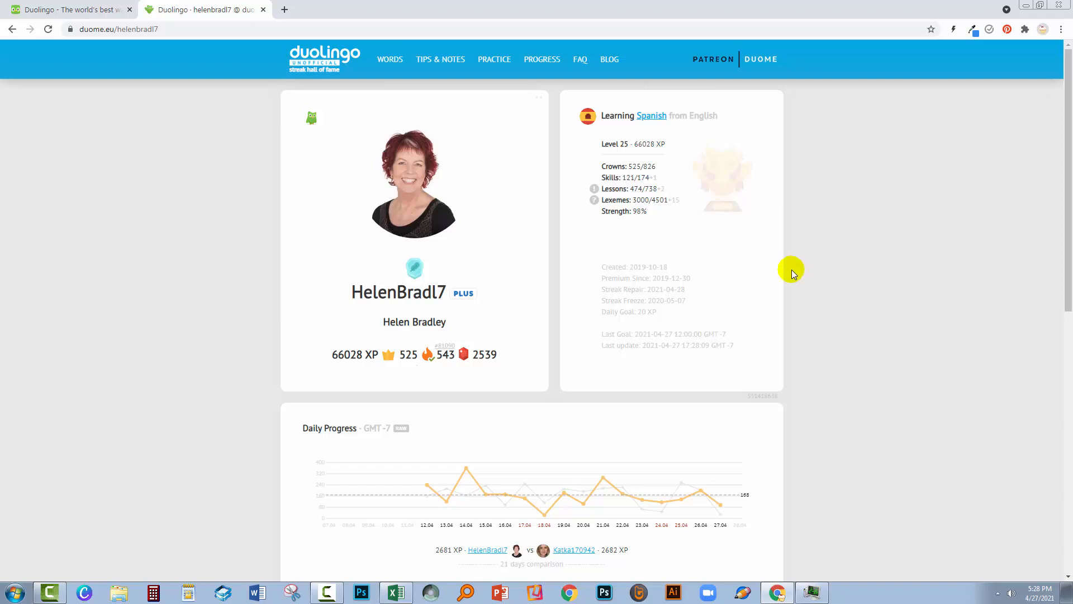
pyautogui.scroll(-3)
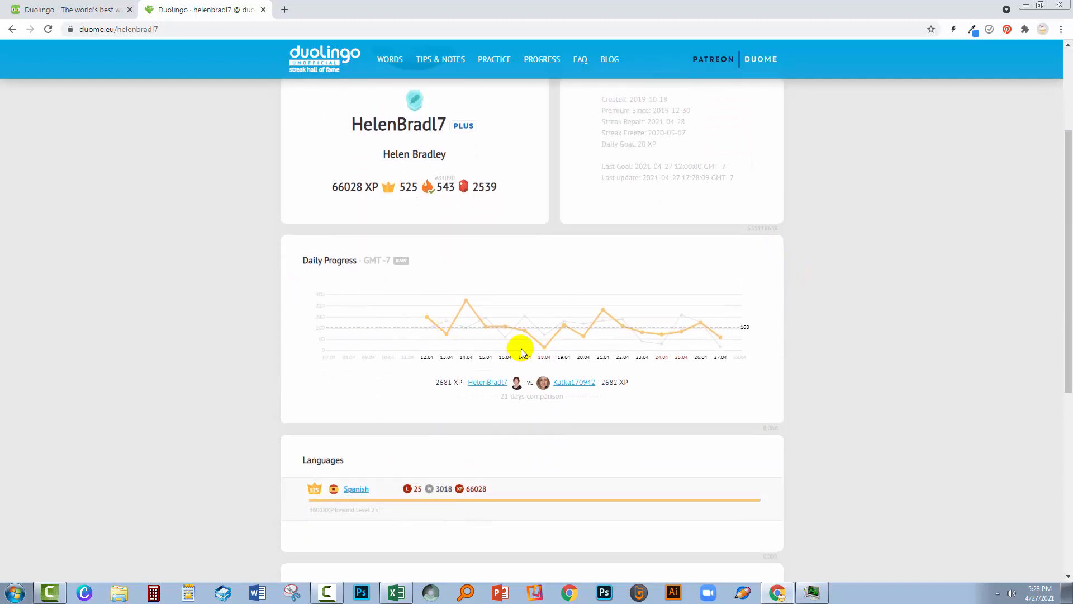
pyautogui.scroll(-3)
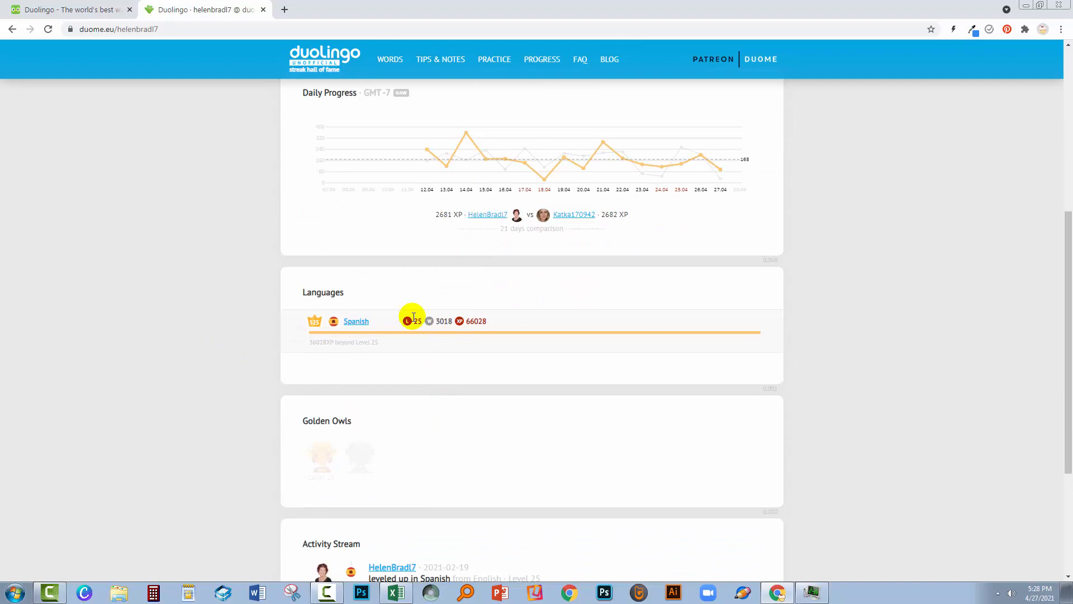
pyautogui.scroll(-3)
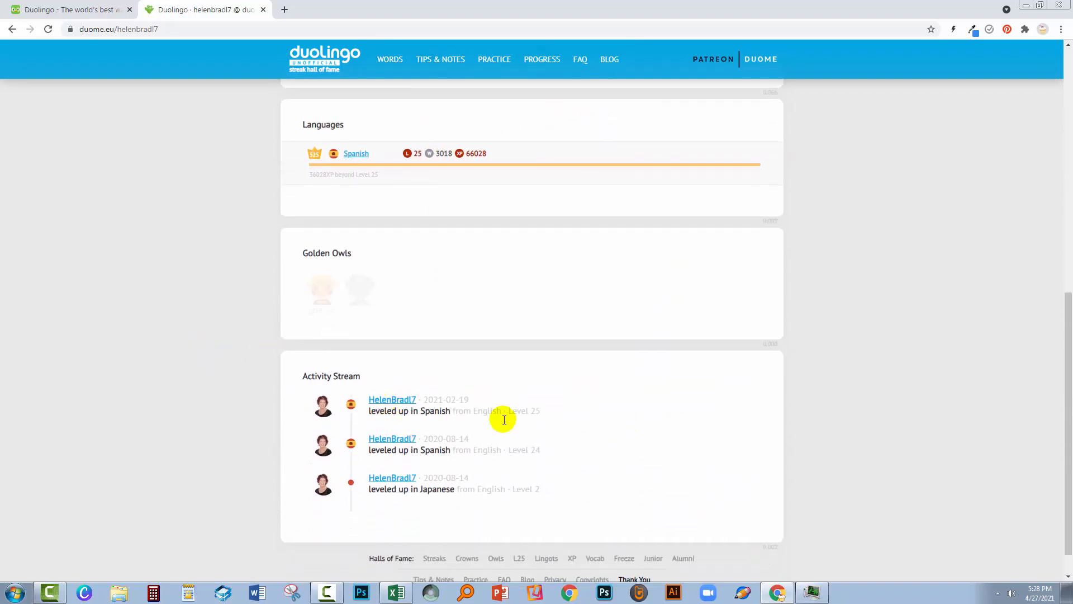
pyautogui.scroll(3)
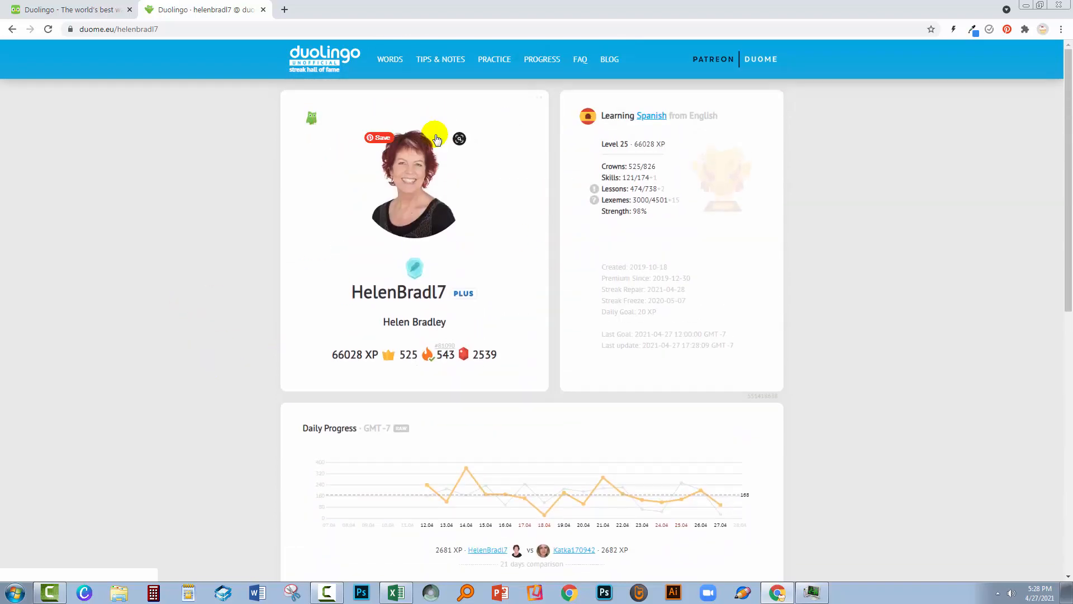
pyautogui.moveTo(563, 162)
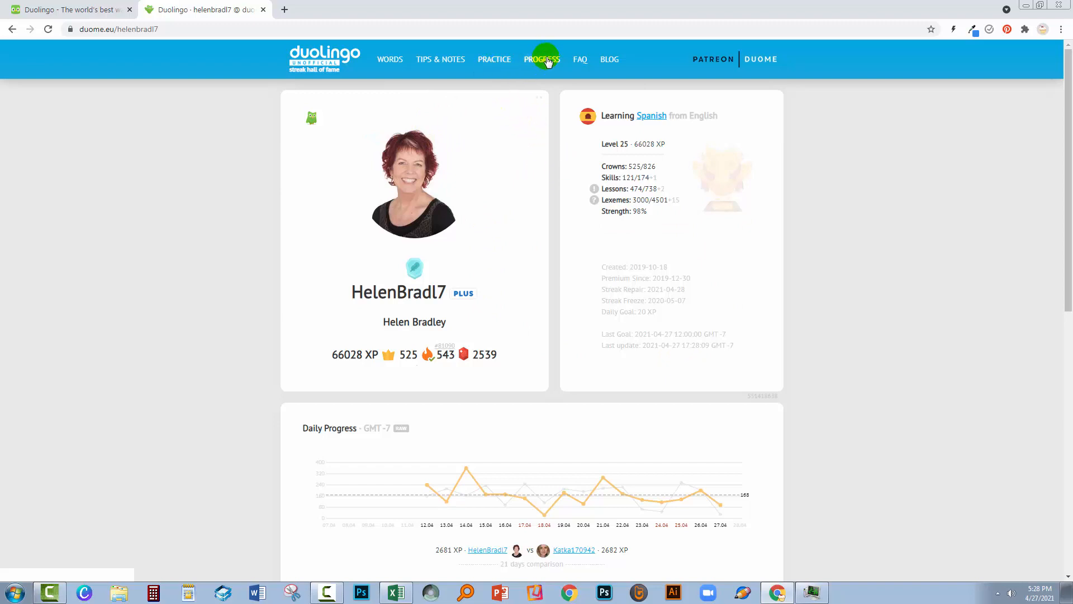
# Scroll through the Spanish vocabulary word list on the Duome.eu progress page
pyautogui.click(541, 59)
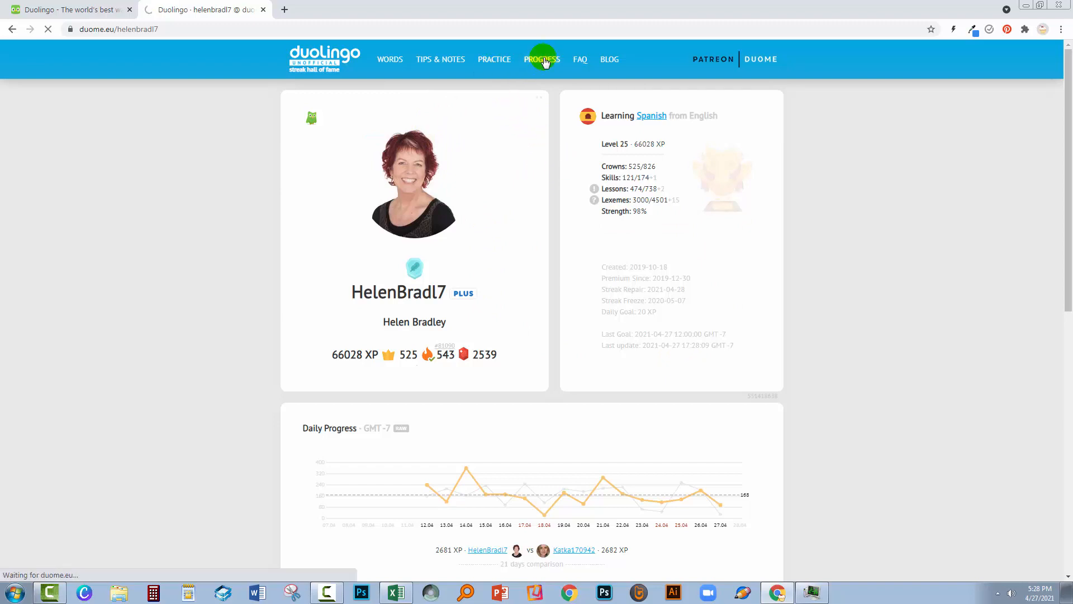
pyautogui.click(541, 59)
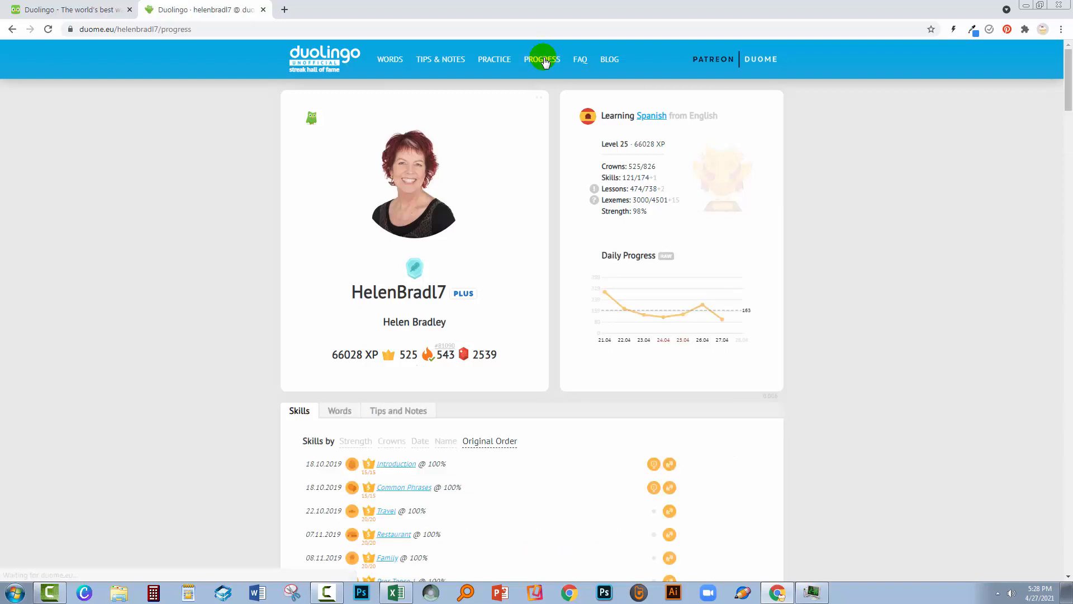
pyautogui.scroll(-3)
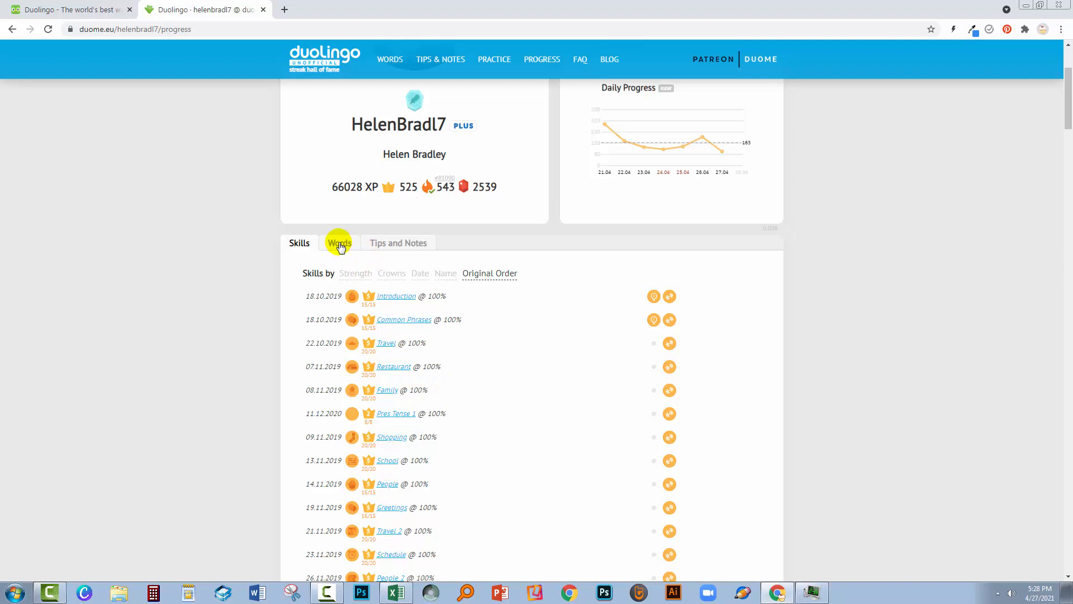
pyautogui.click(340, 244)
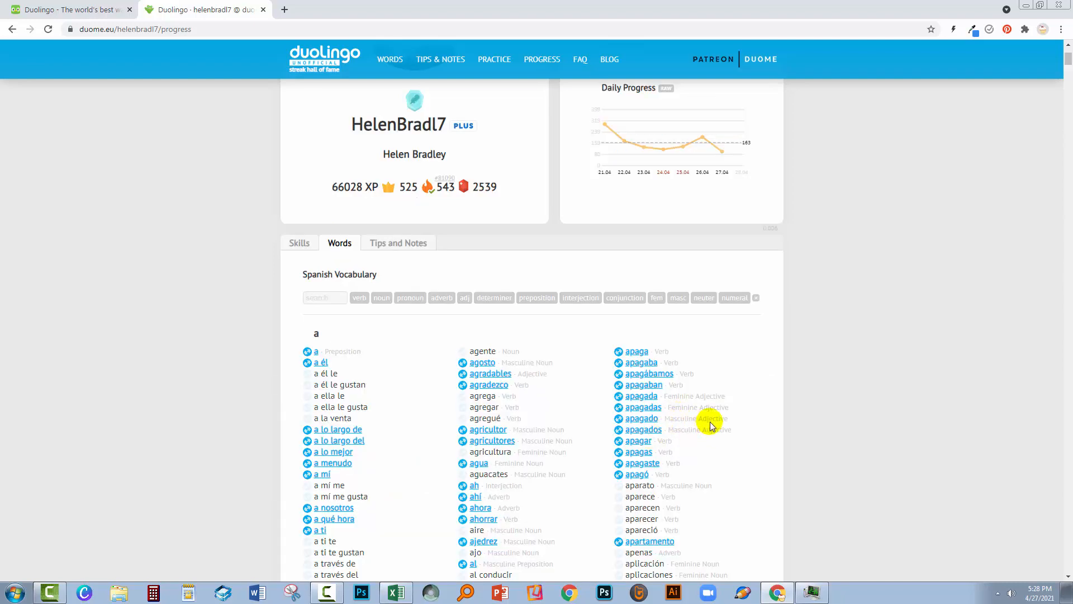
pyautogui.scroll(-3)
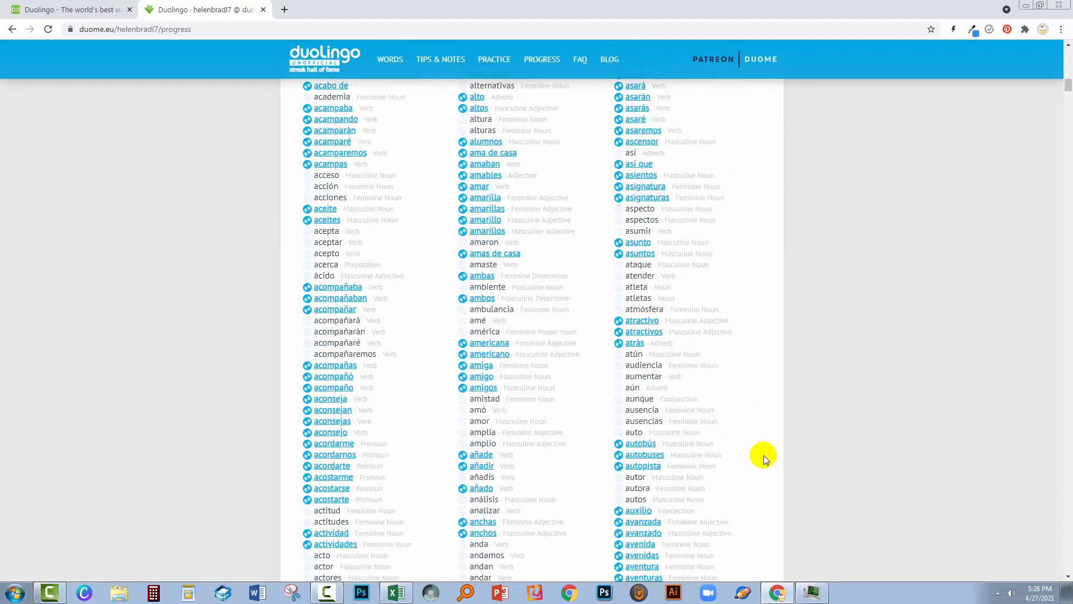
pyautogui.scroll(-3)
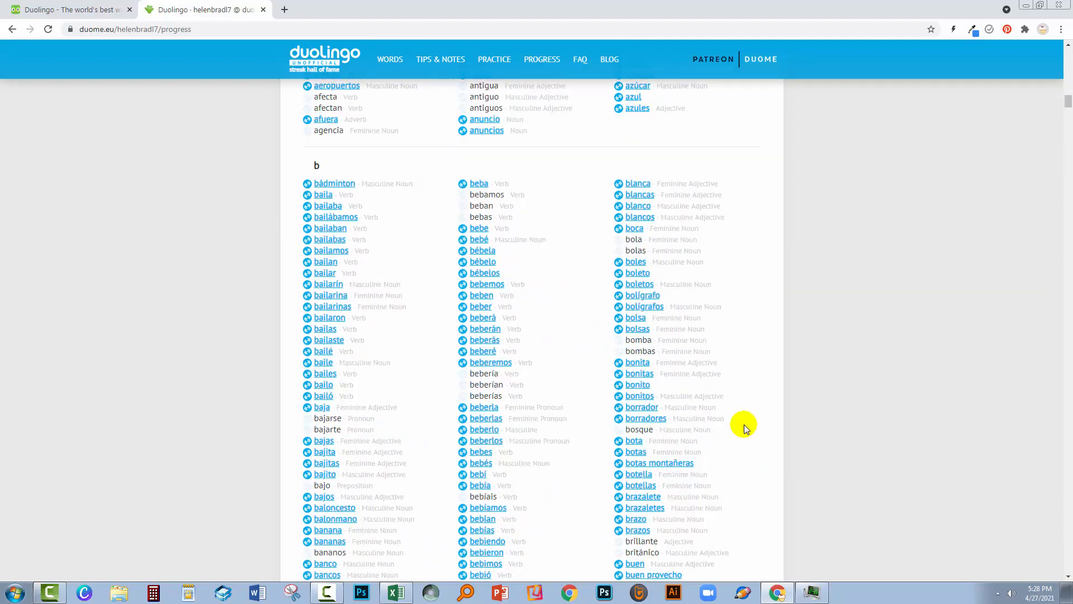
pyautogui.scroll(3)
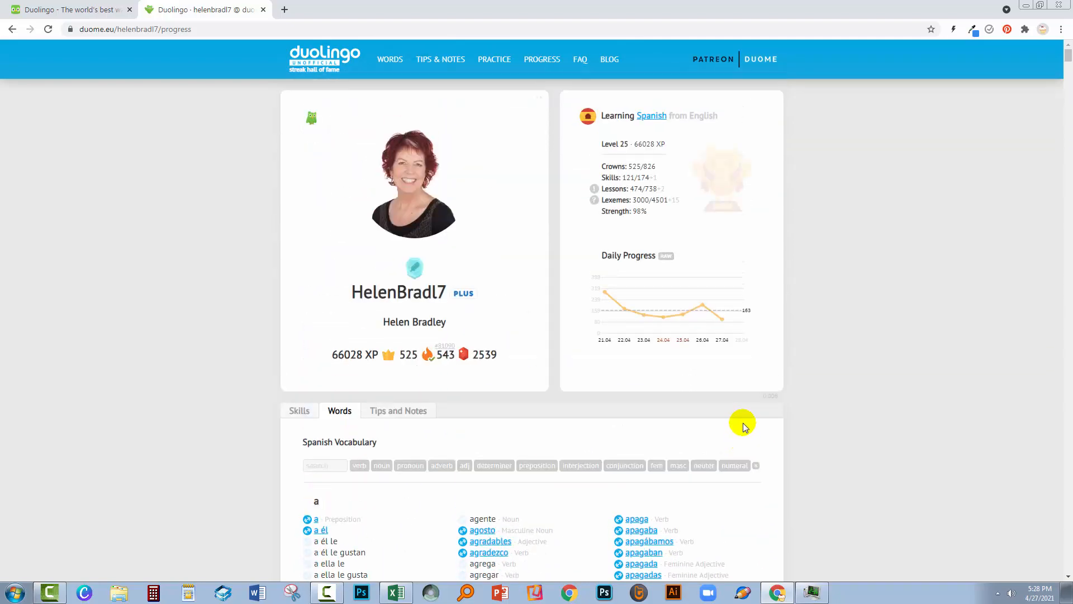
pyautogui.moveTo(398, 410)
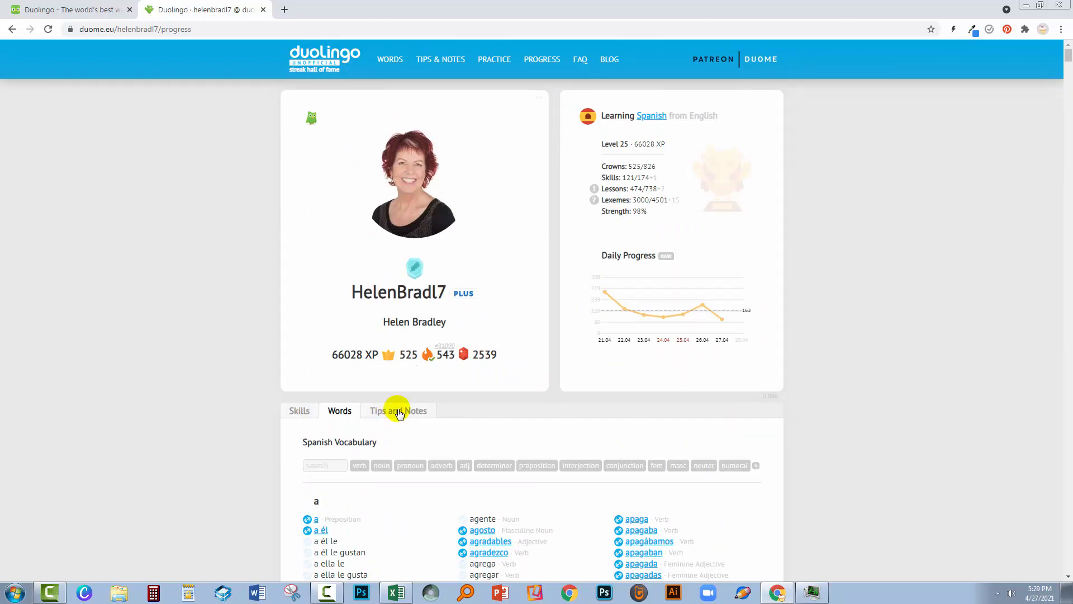
# Show the course Tips and Notes, starting with masculine and feminine nouns
pyautogui.click(398, 410)
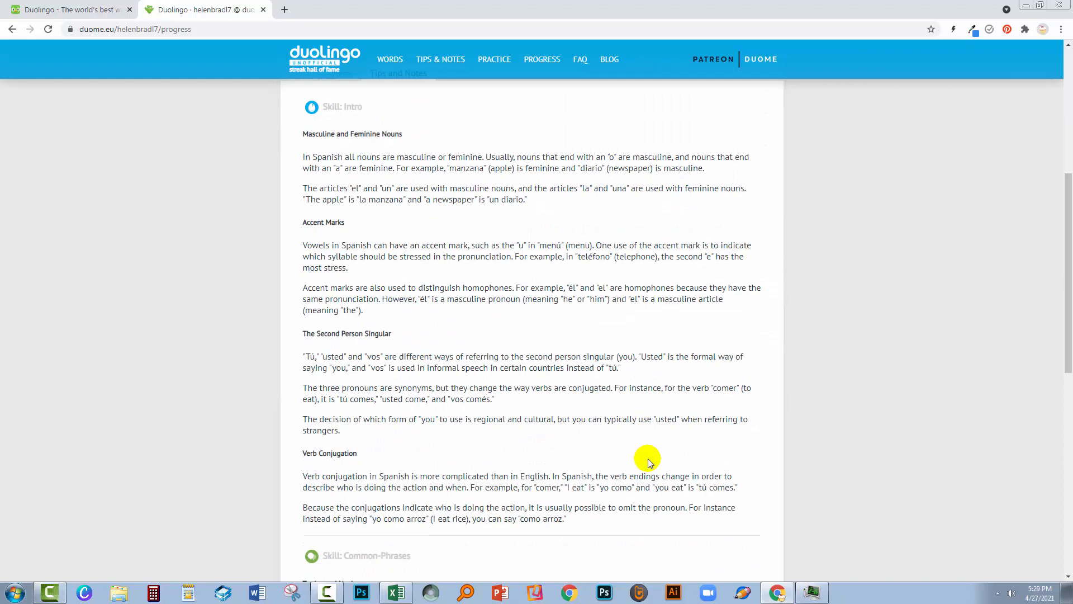
pyautogui.scroll(3)
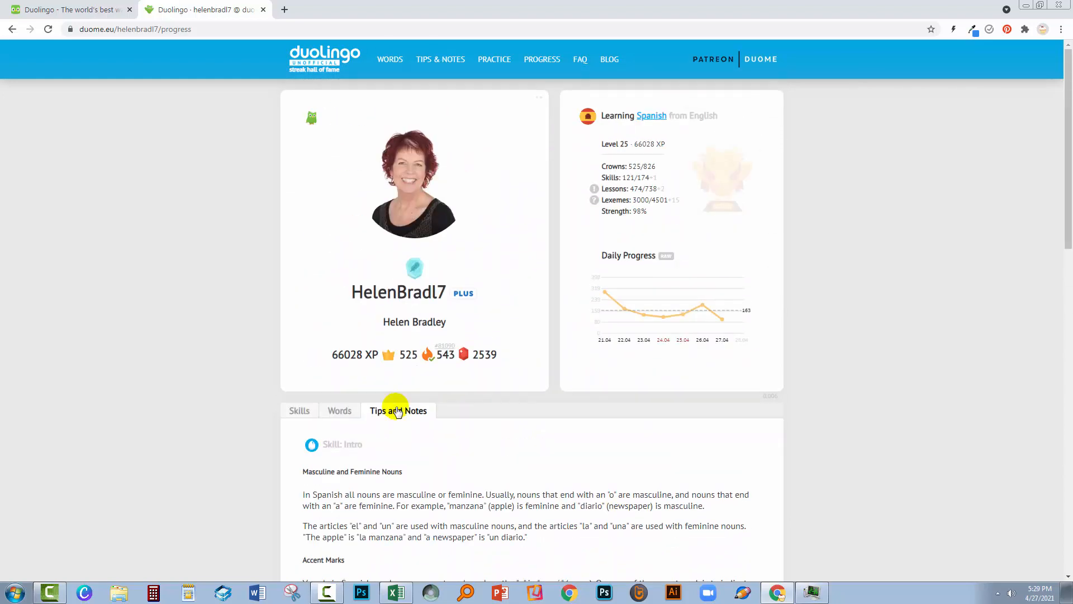
pyautogui.moveTo(346, 409)
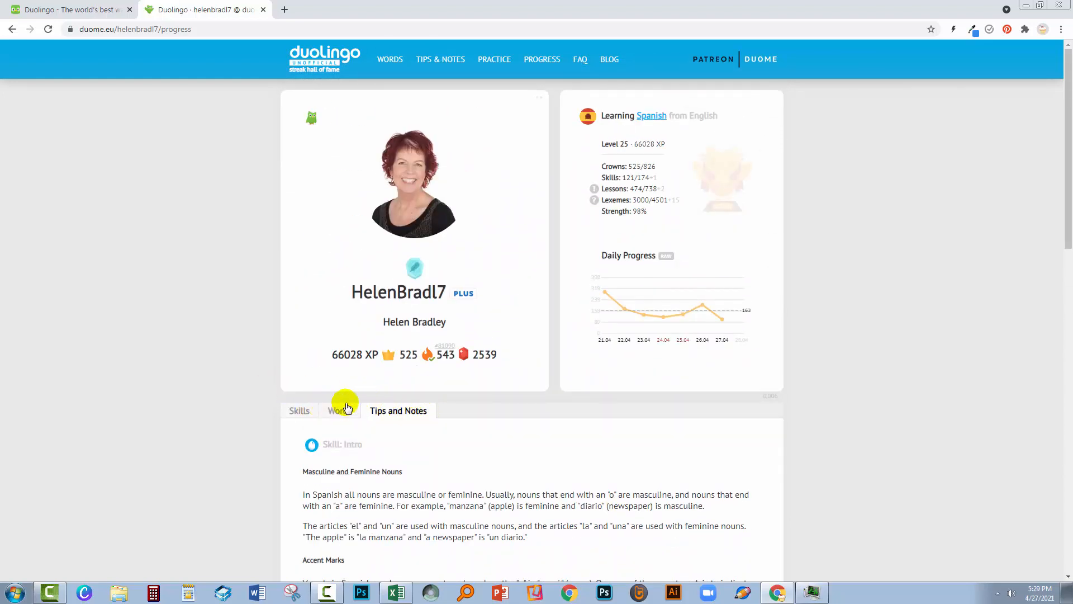
pyautogui.moveTo(430, 340)
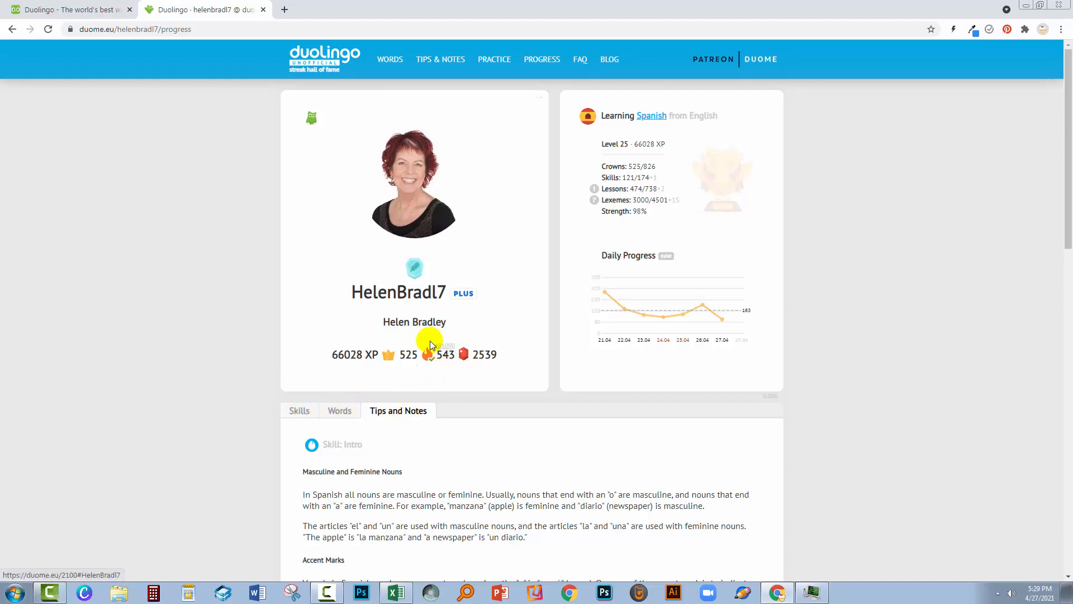
pyautogui.moveTo(442, 354)
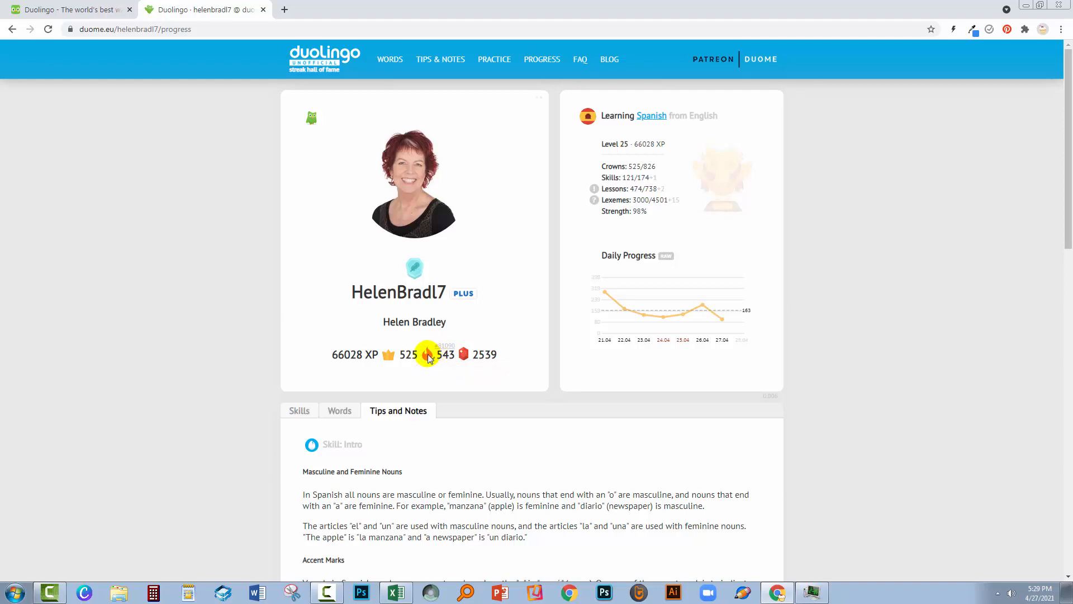
pyautogui.moveTo(449, 342)
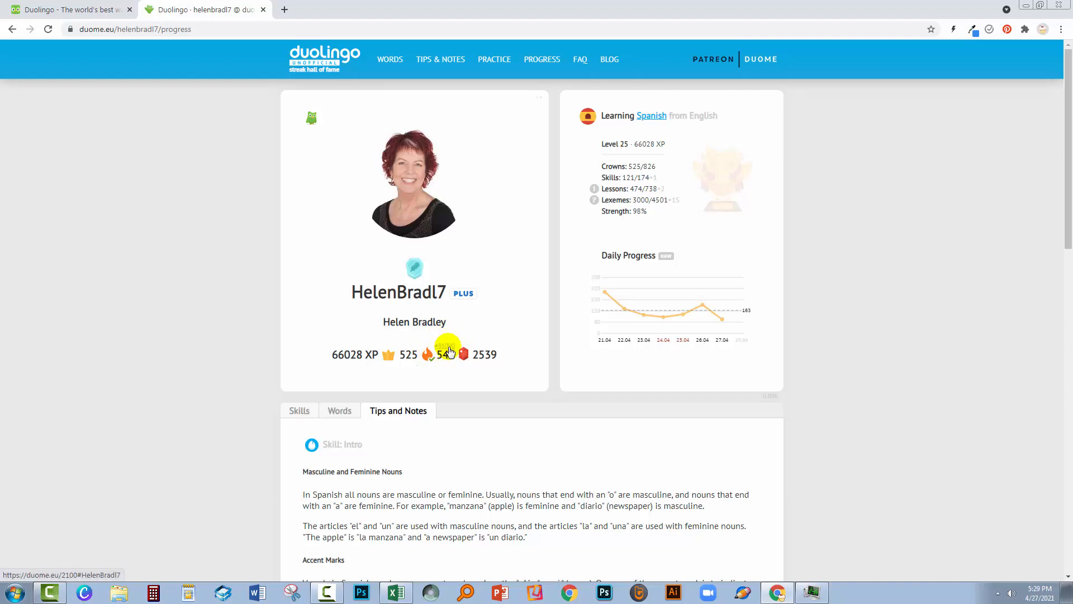
pyautogui.moveTo(474, 242)
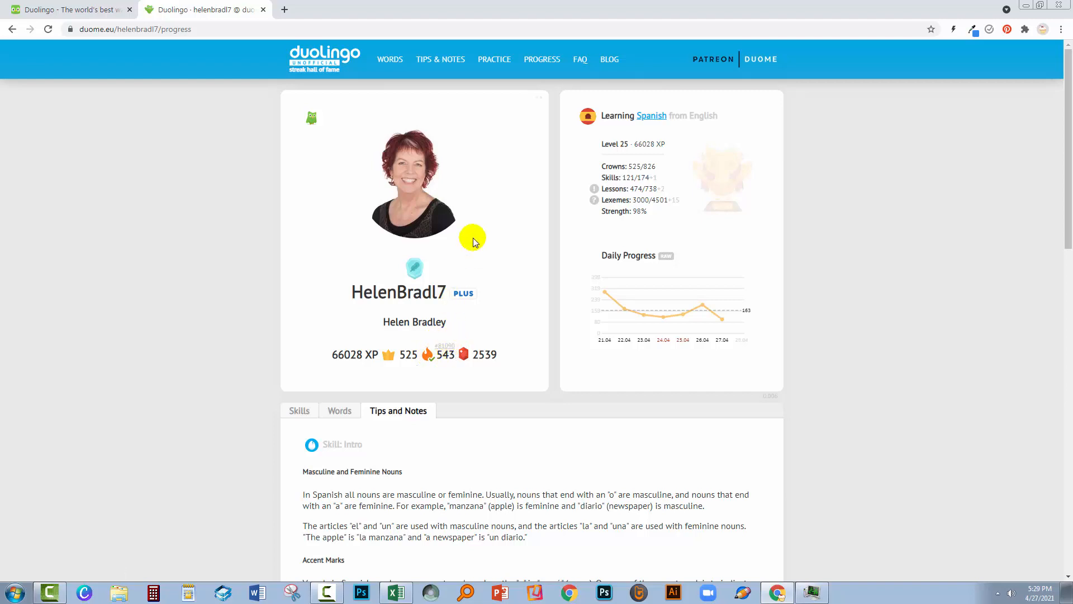
pyautogui.moveTo(400, 102)
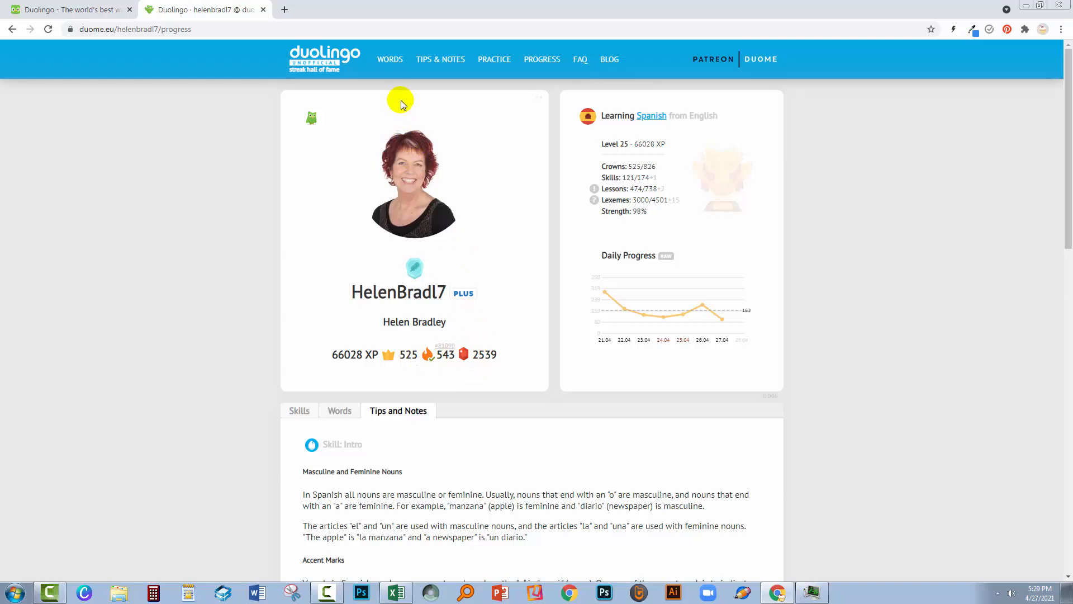
pyautogui.moveTo(494, 59)
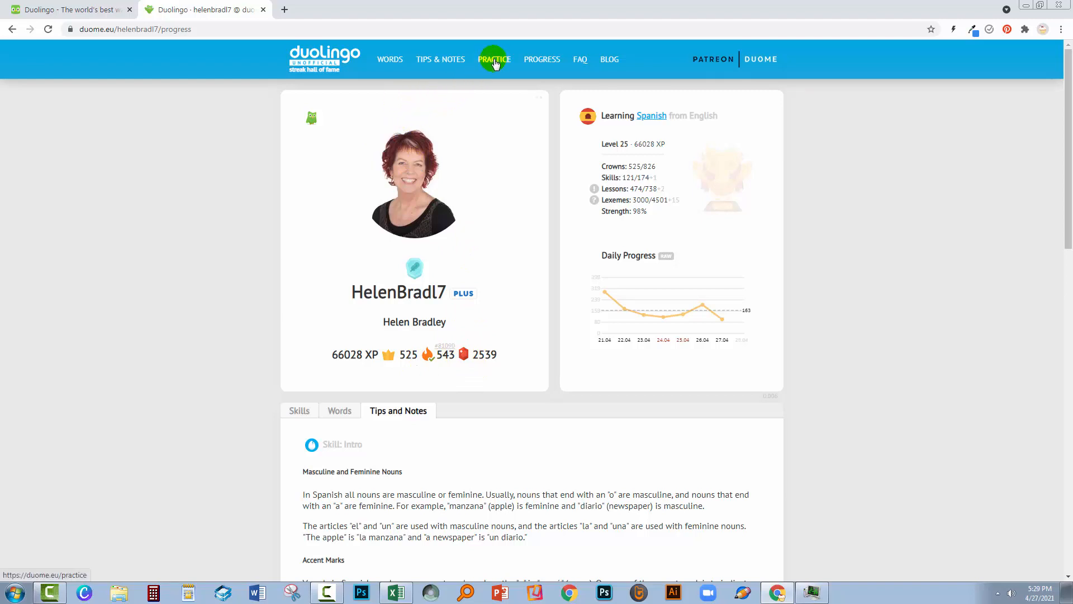
# Reveal the English translation of the practice sentence "Hasta luego, señor Pérez" on the Duome.eu Practice page
pyautogui.click(493, 60)
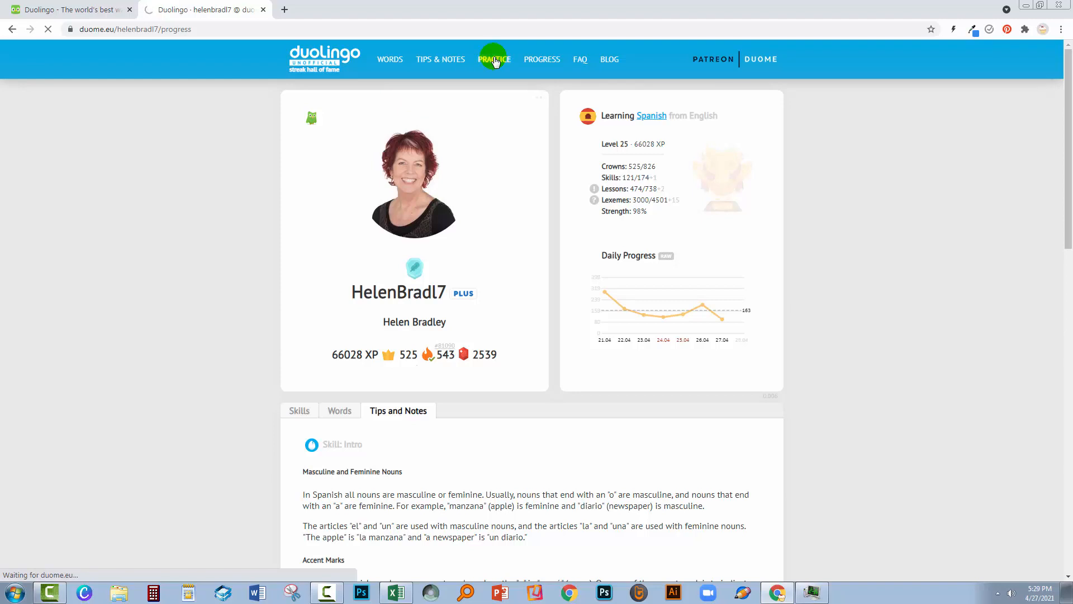
pyautogui.click(493, 59)
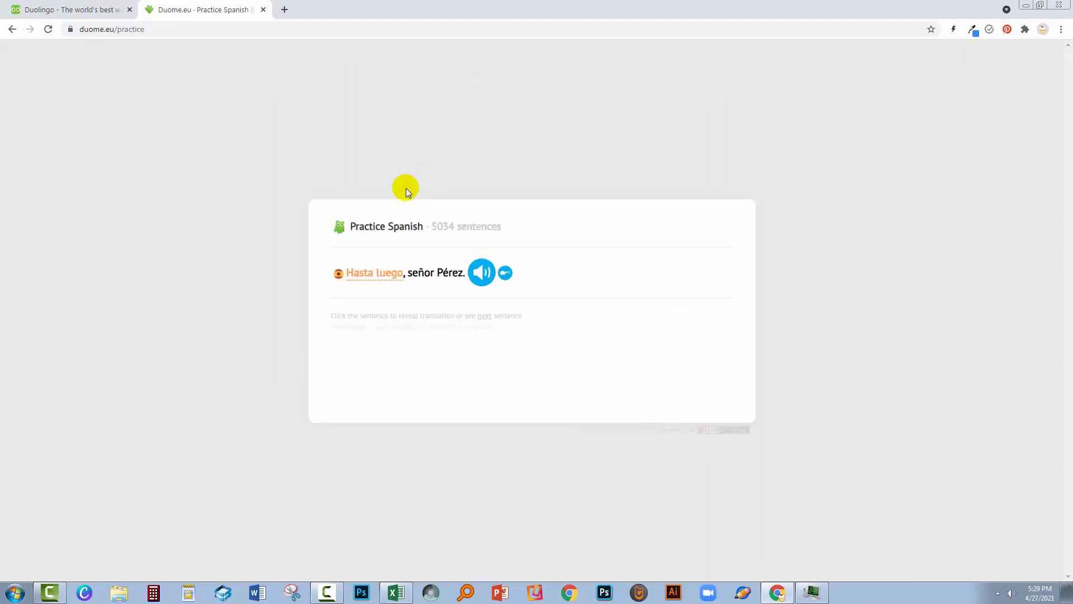
pyautogui.moveTo(365, 273)
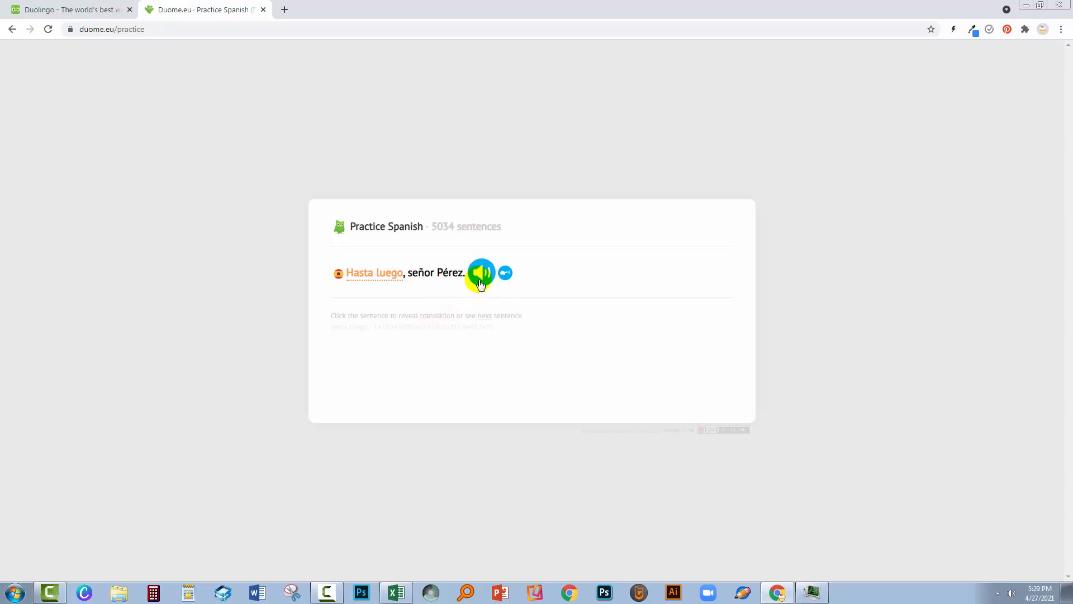
pyautogui.moveTo(416, 274)
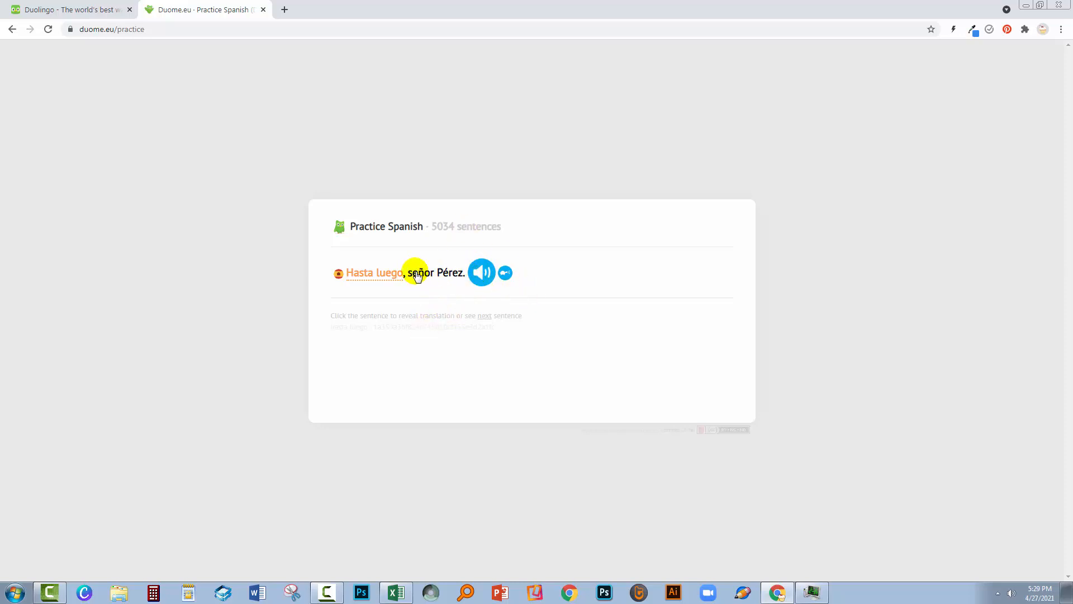
pyautogui.click(414, 273)
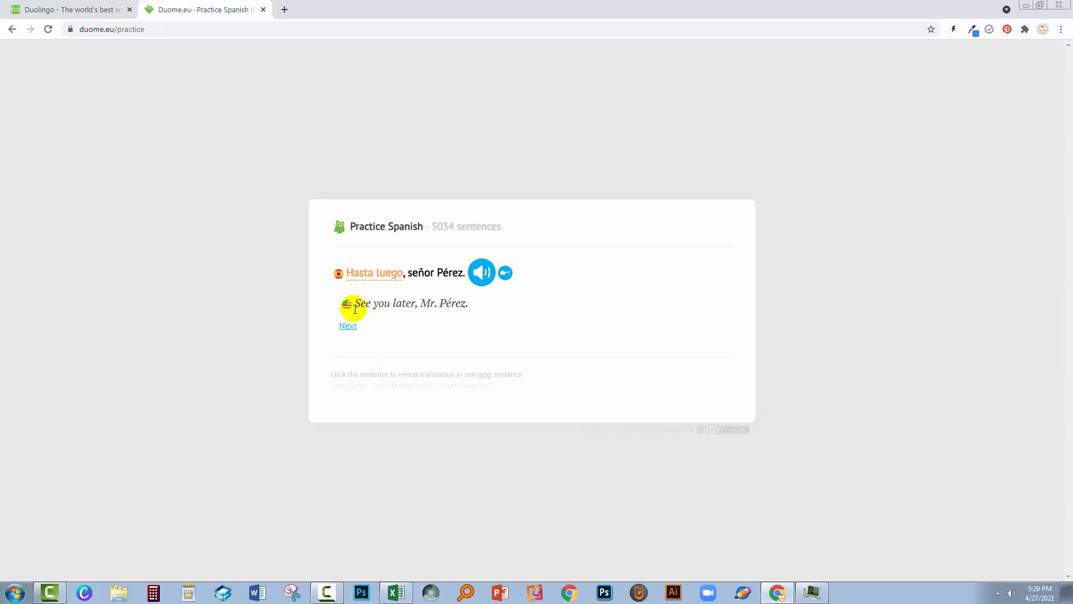
pyautogui.moveTo(468, 322)
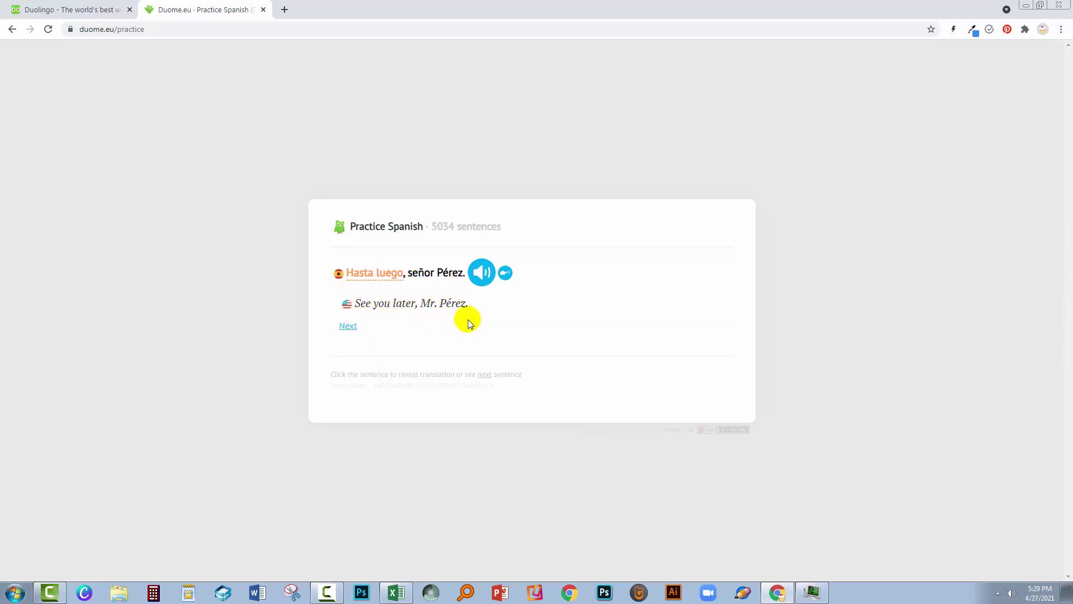
pyautogui.moveTo(390, 239)
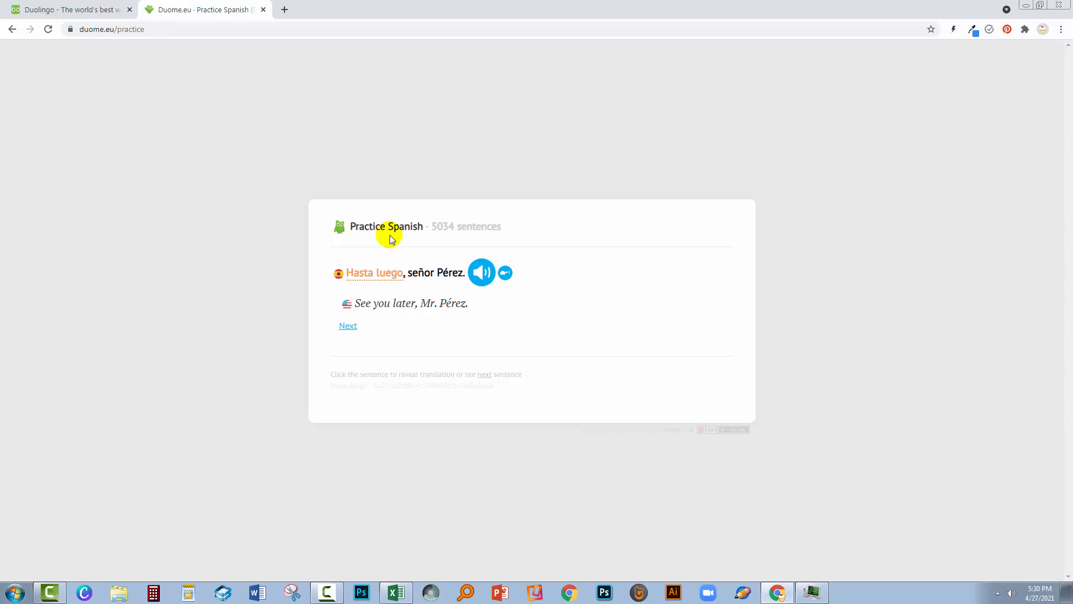
pyautogui.moveTo(483, 237)
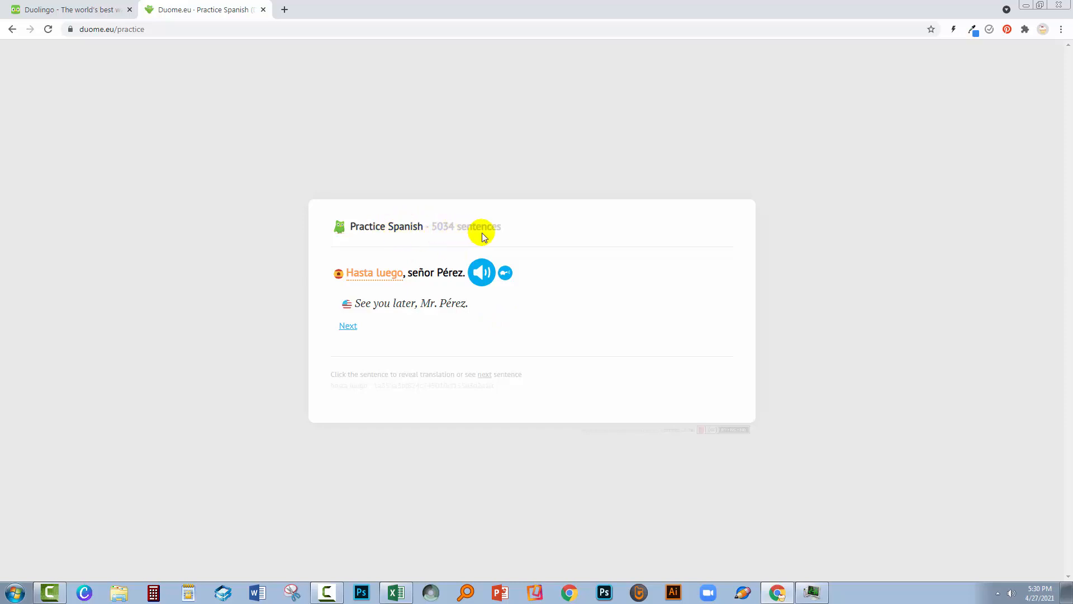
pyautogui.moveTo(546, 327)
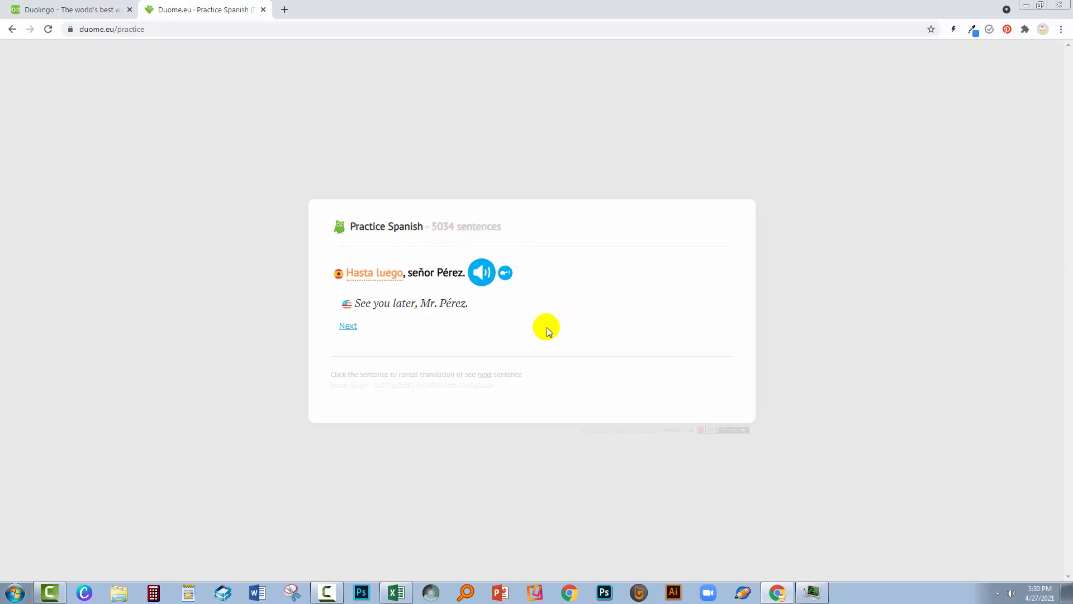
pyautogui.moveTo(77, 55)
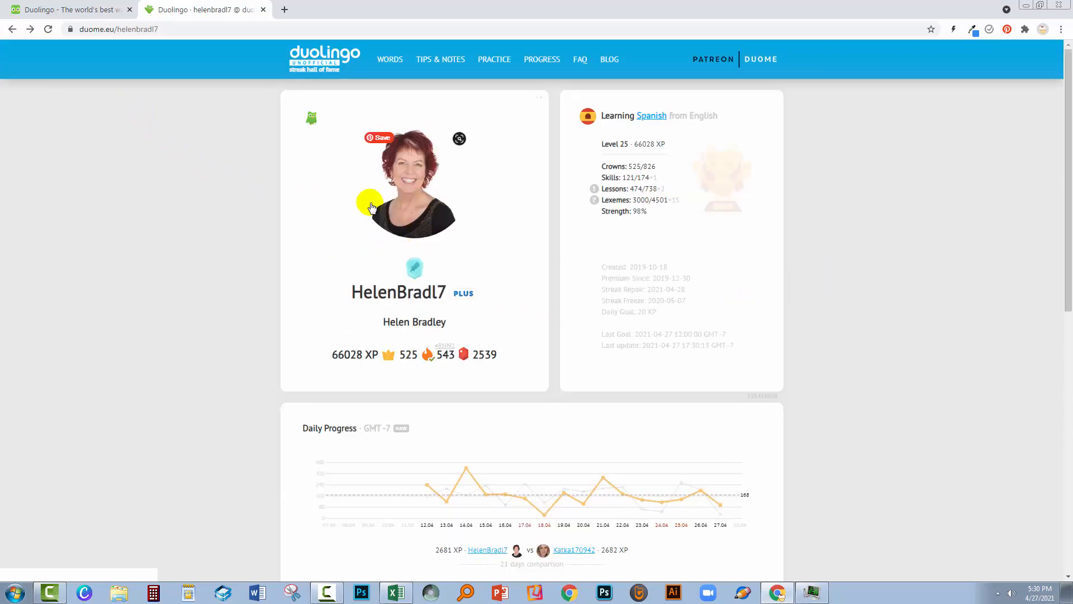
pyautogui.click(324, 58)
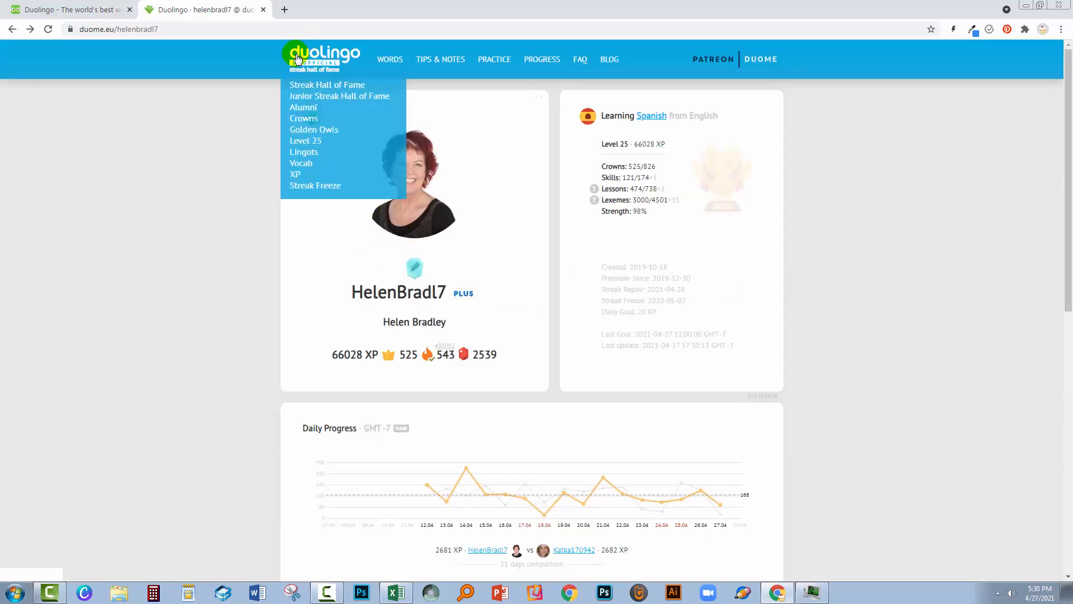
pyautogui.moveTo(340, 71)
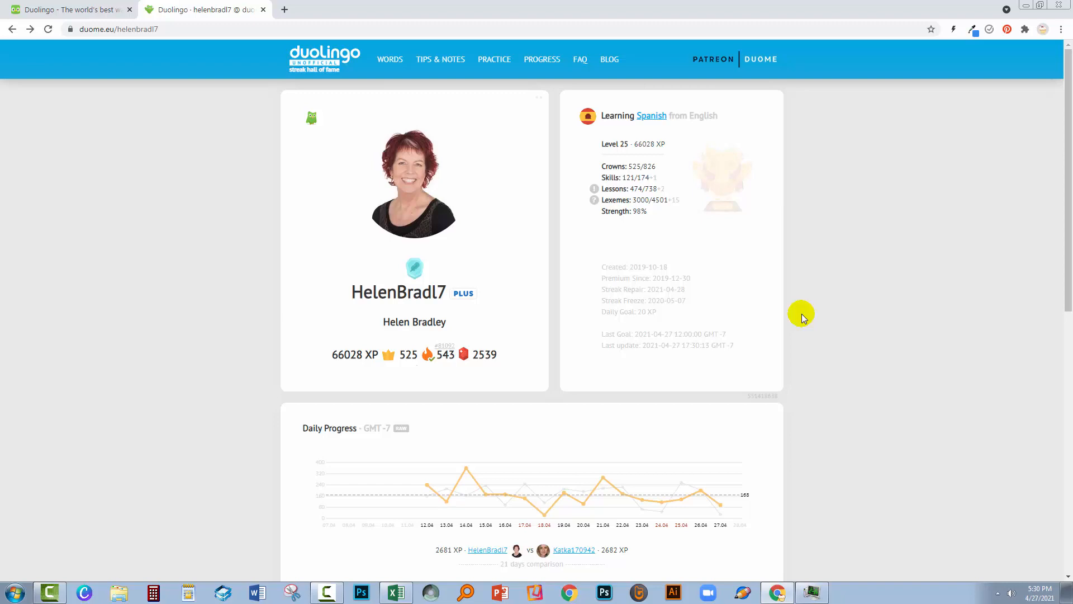
pyautogui.moveTo(800, 322)
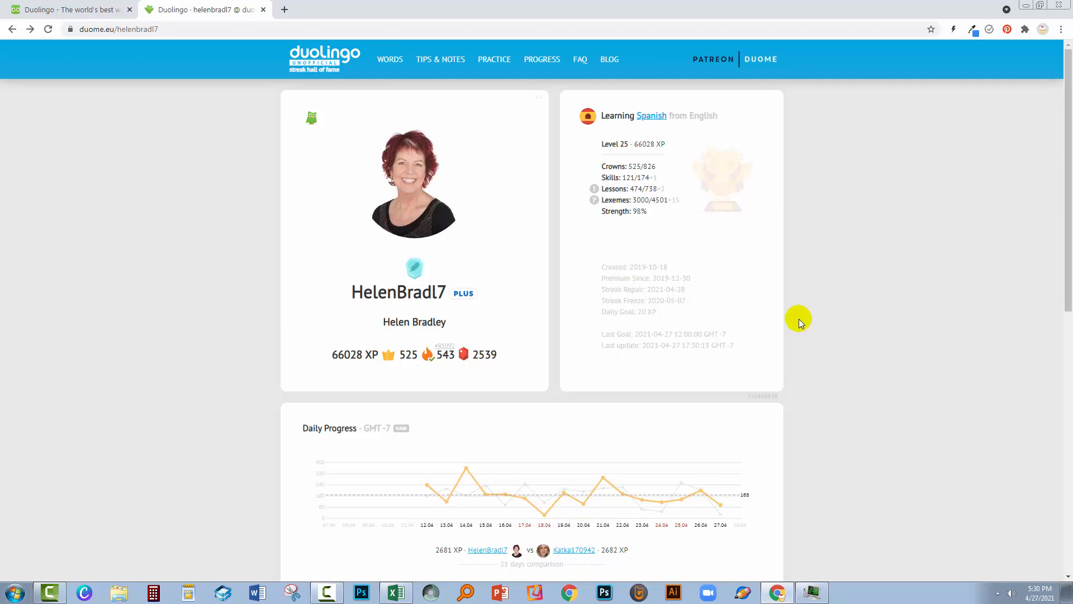
pyautogui.moveTo(786, 309)
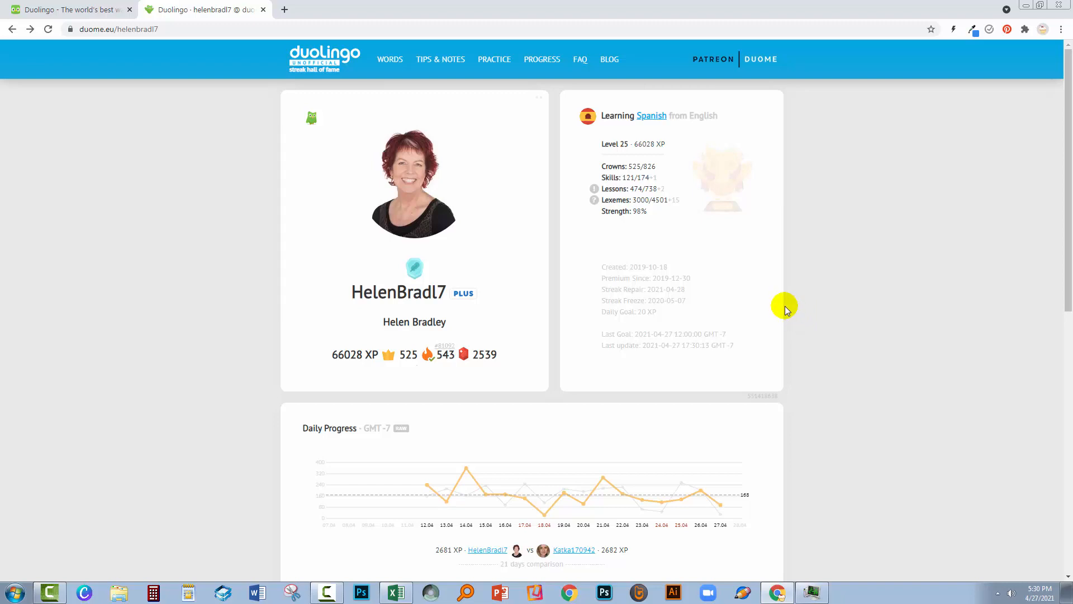
pyautogui.scroll(-3)
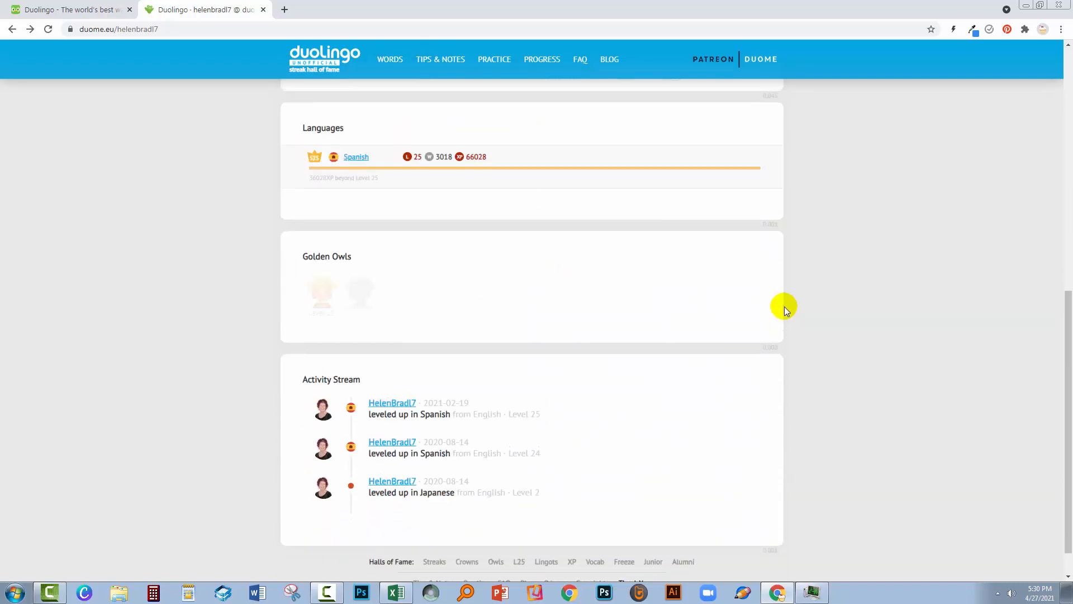